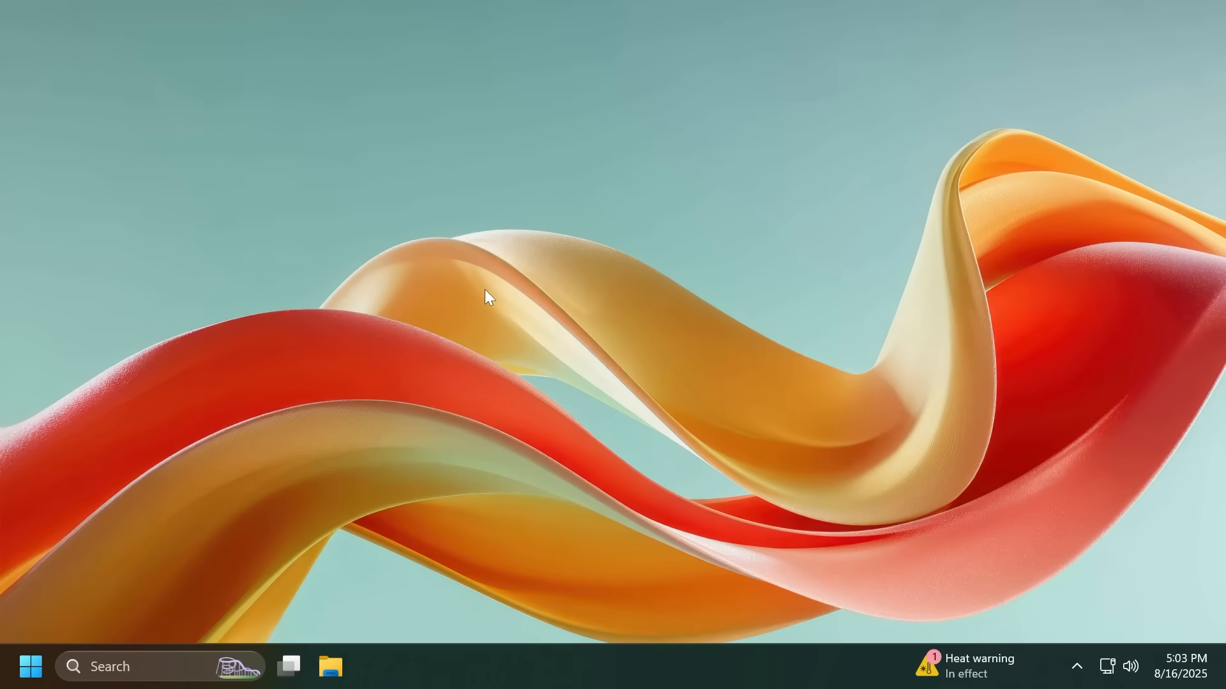
Step: Search Settings for 'version' to reach About: Windows 11 Pro, 25H2, build 26200.5751
{"action": "type", "text": "vers"}
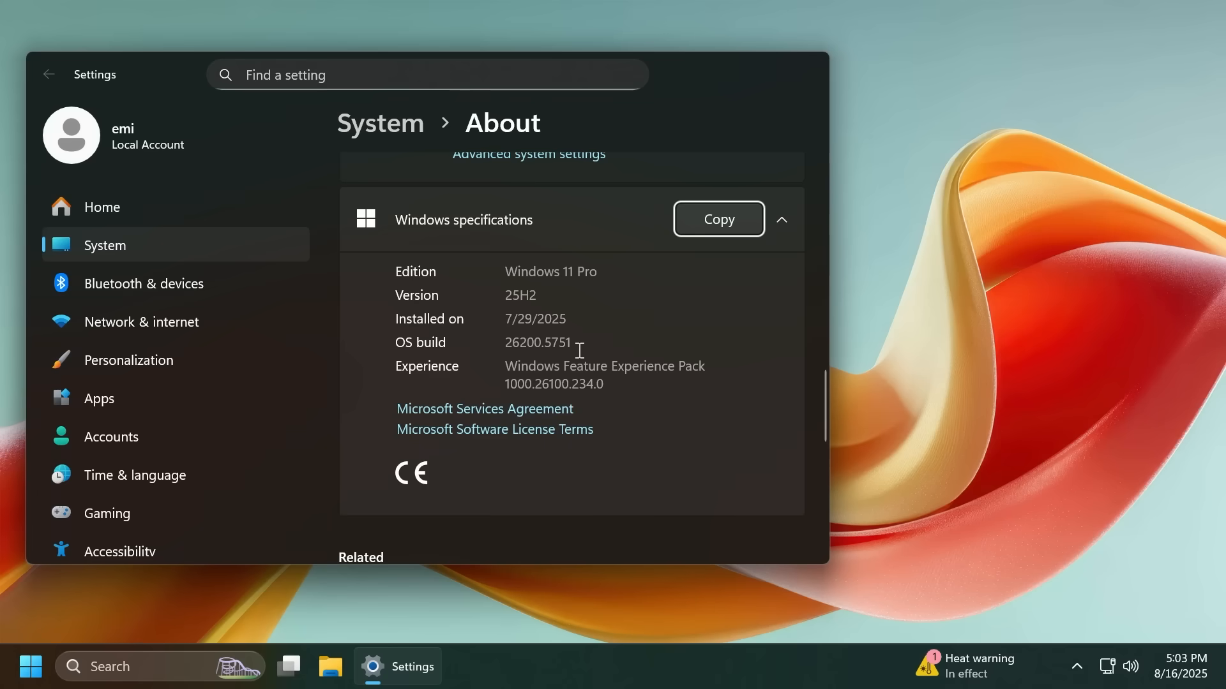
{"action": "mouse_move", "coordinate": [577, 348]}
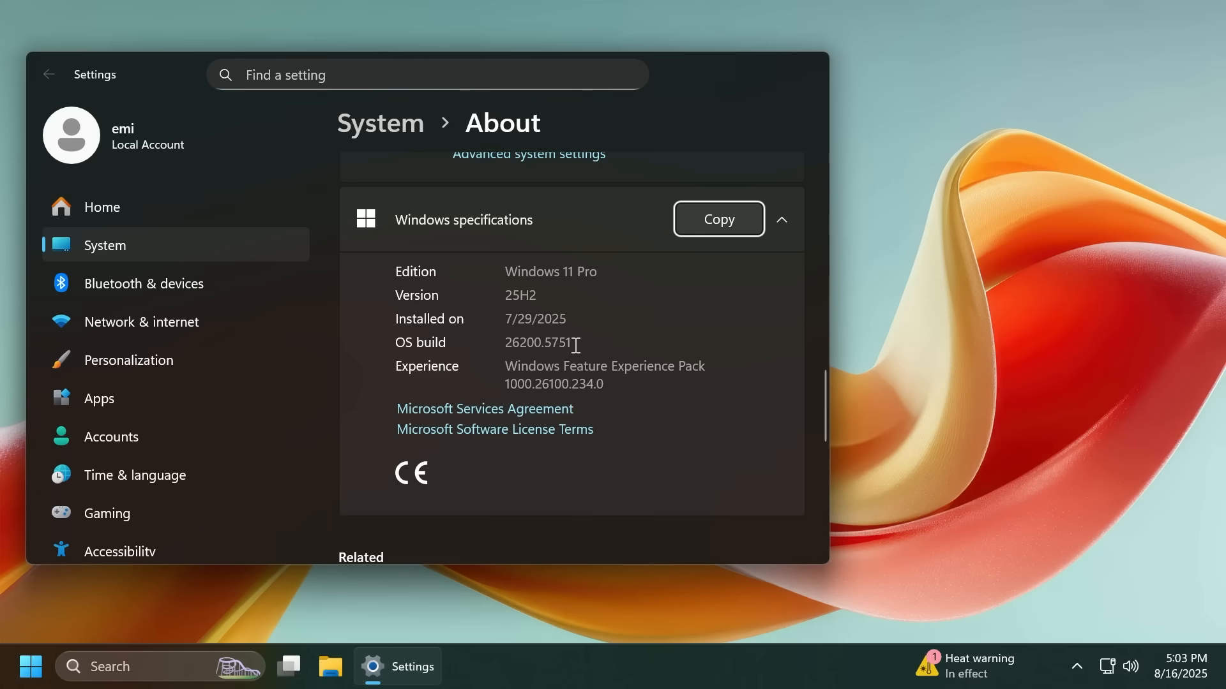
{"action": "mouse_move", "coordinate": [717, 179]}
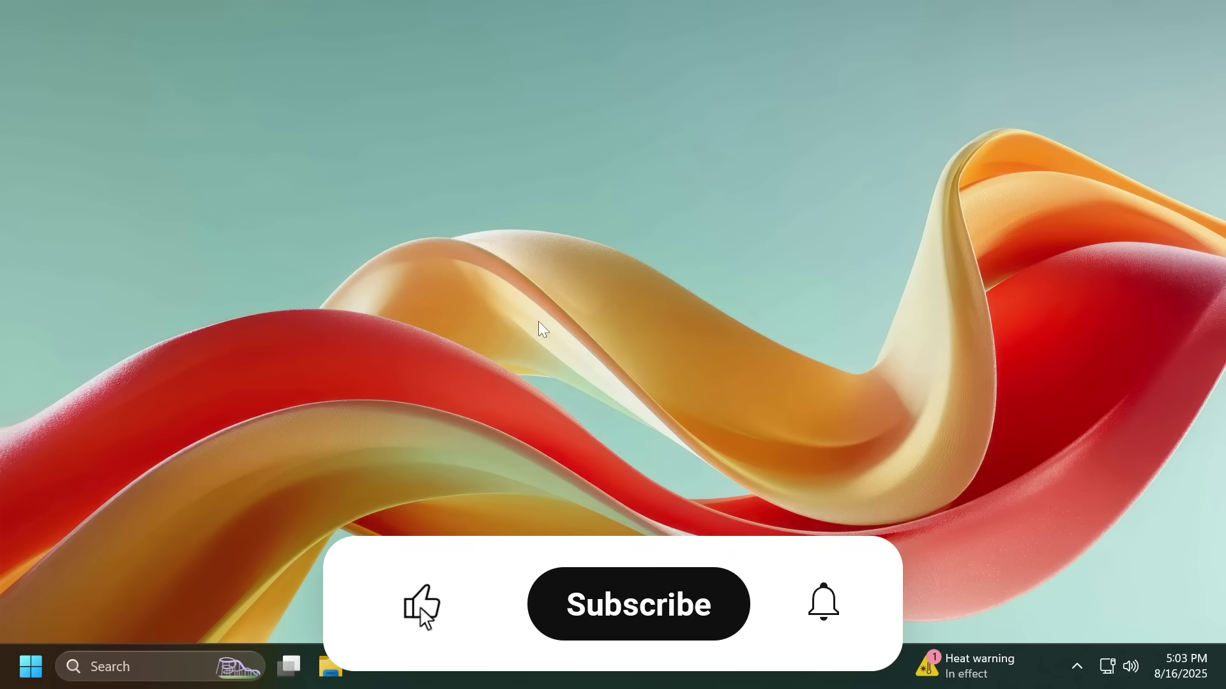
{"action": "left_click", "coordinate": [637, 605]}
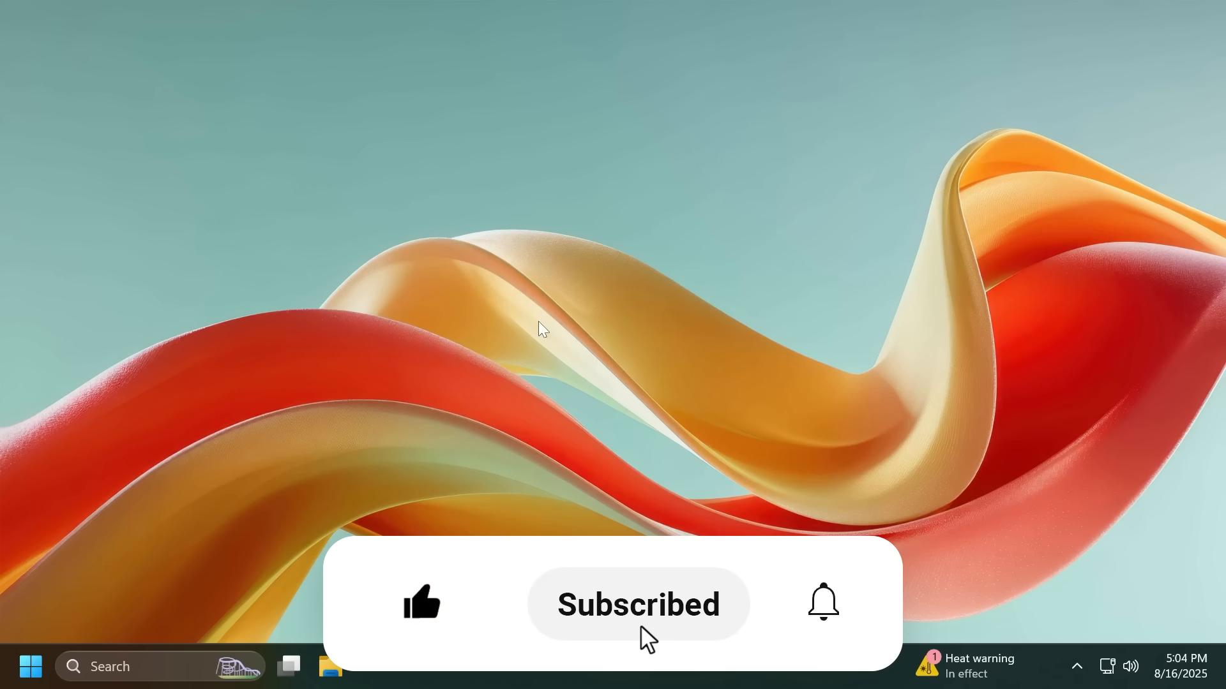
{"action": "left_click", "coordinate": [822, 603]}
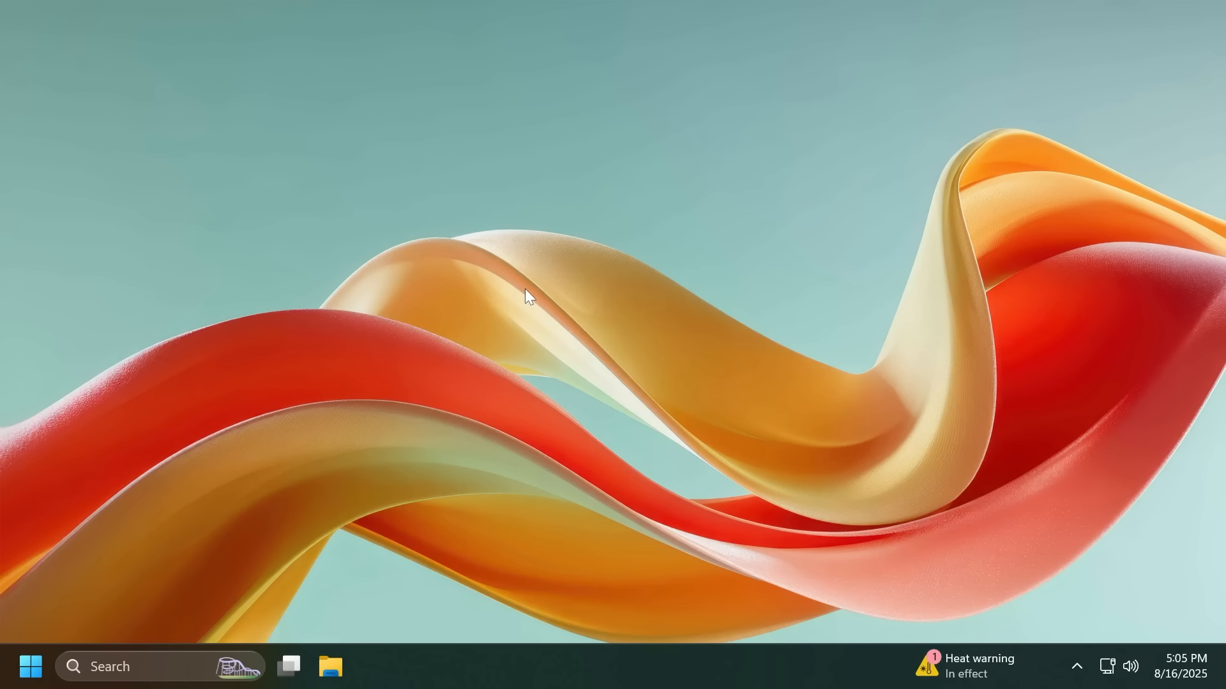
{"action": "mouse_move", "coordinate": [330, 666]}
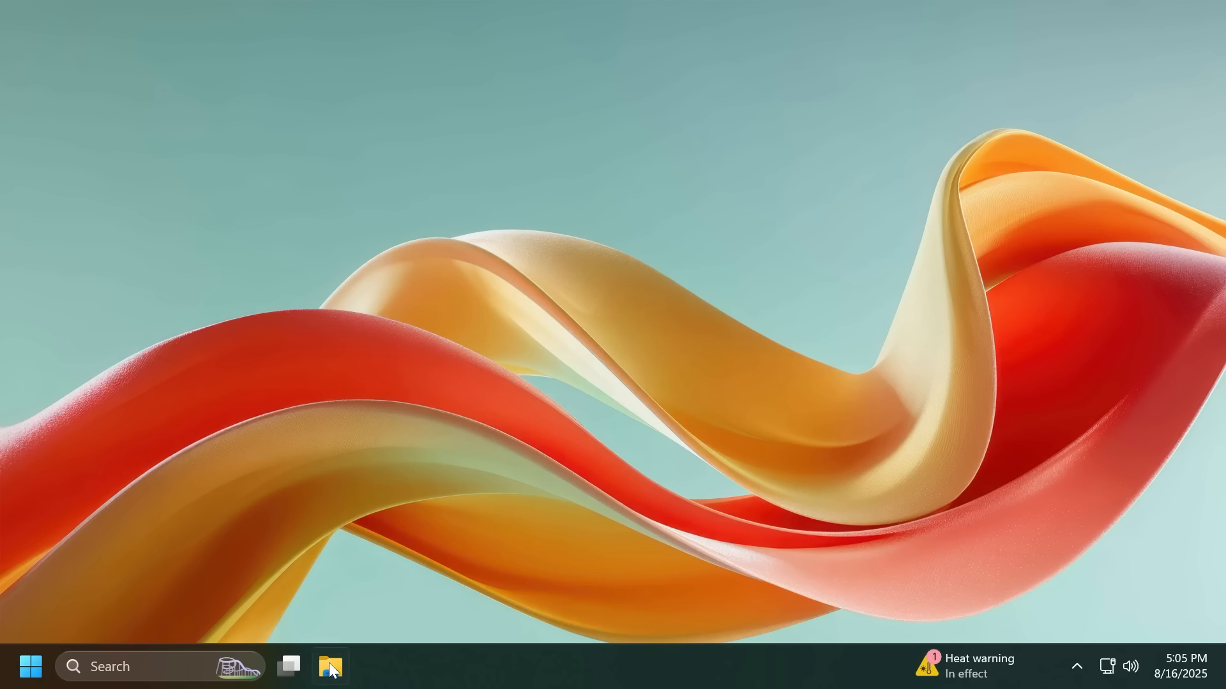
Step: Copy ISO File.iso from the Desktop to Local Disk (F:), then permanently delete it there
{"action": "left_click", "coordinate": [330, 667]}
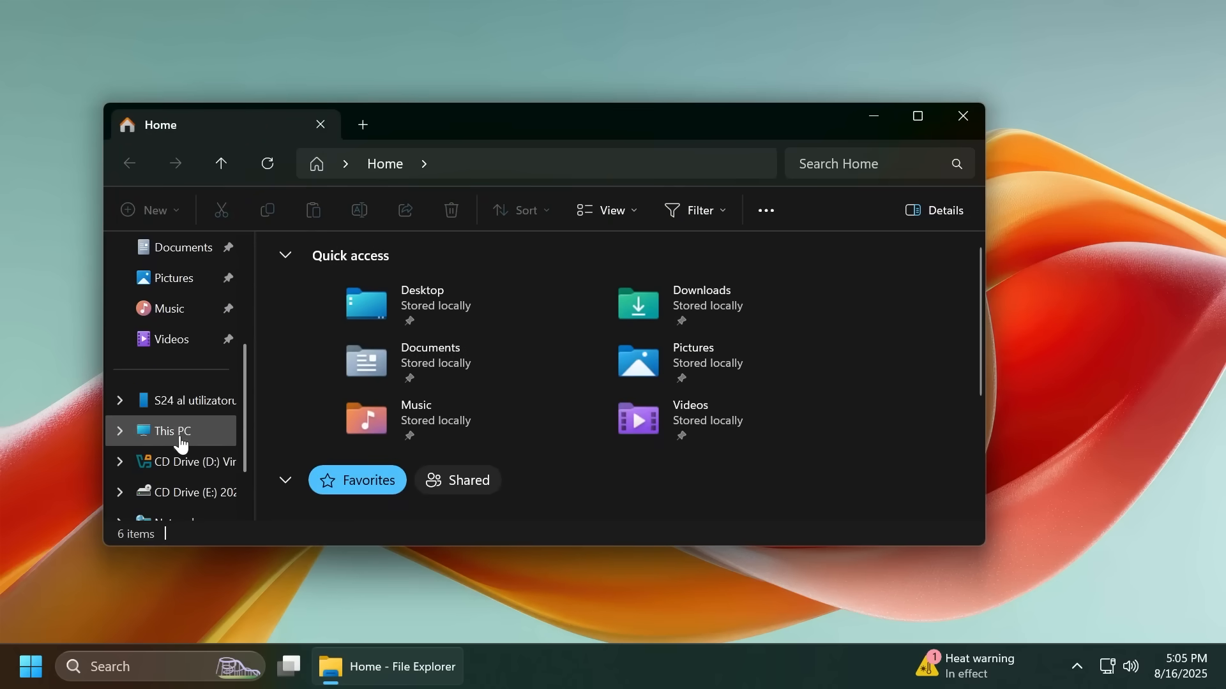
{"action": "left_click", "coordinate": [170, 431]}
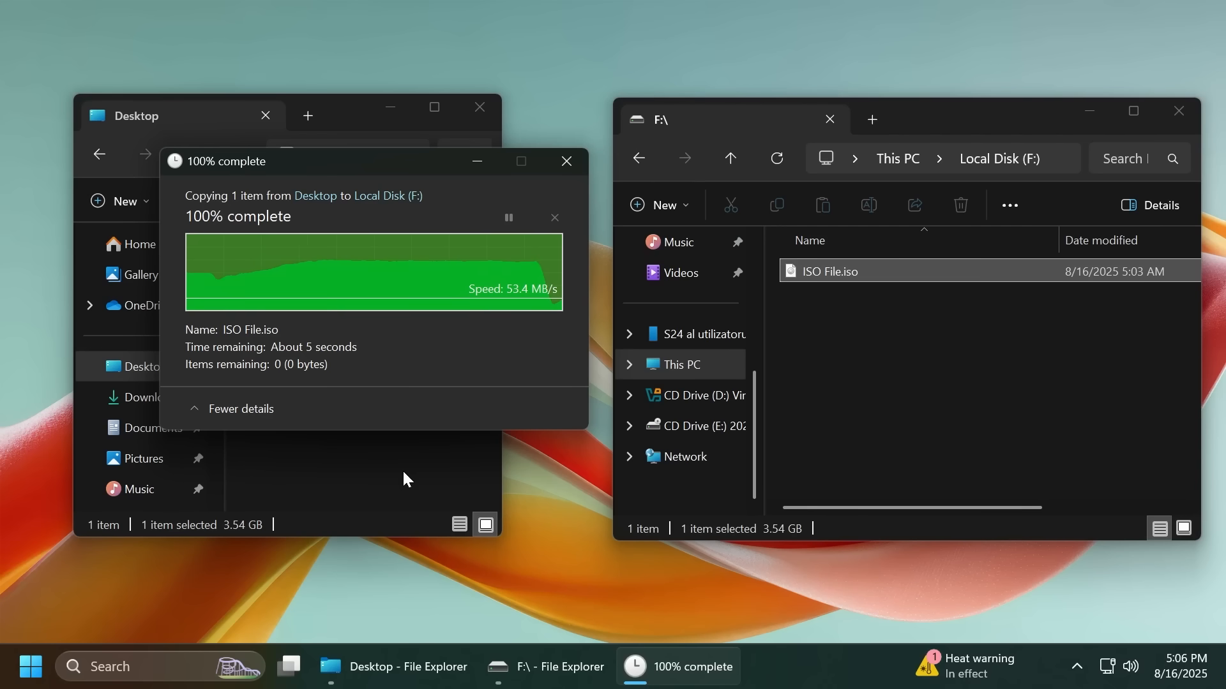
{"action": "left_click", "coordinate": [565, 161]}
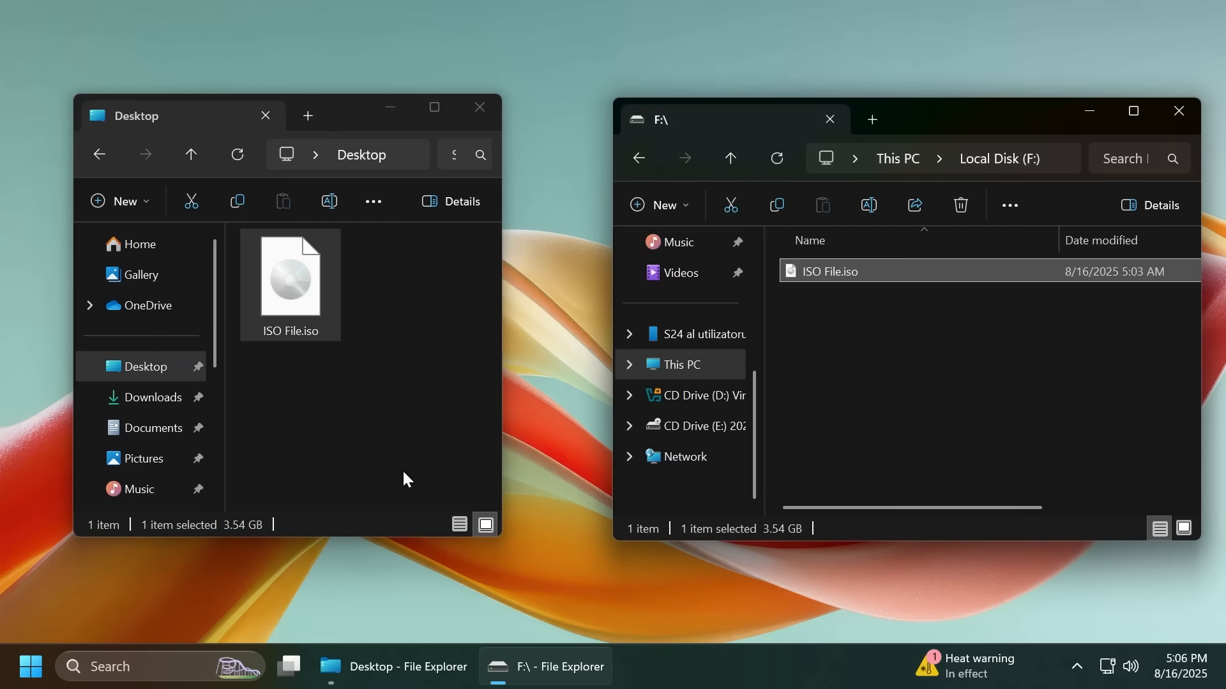
{"action": "mouse_move", "coordinate": [852, 405]}
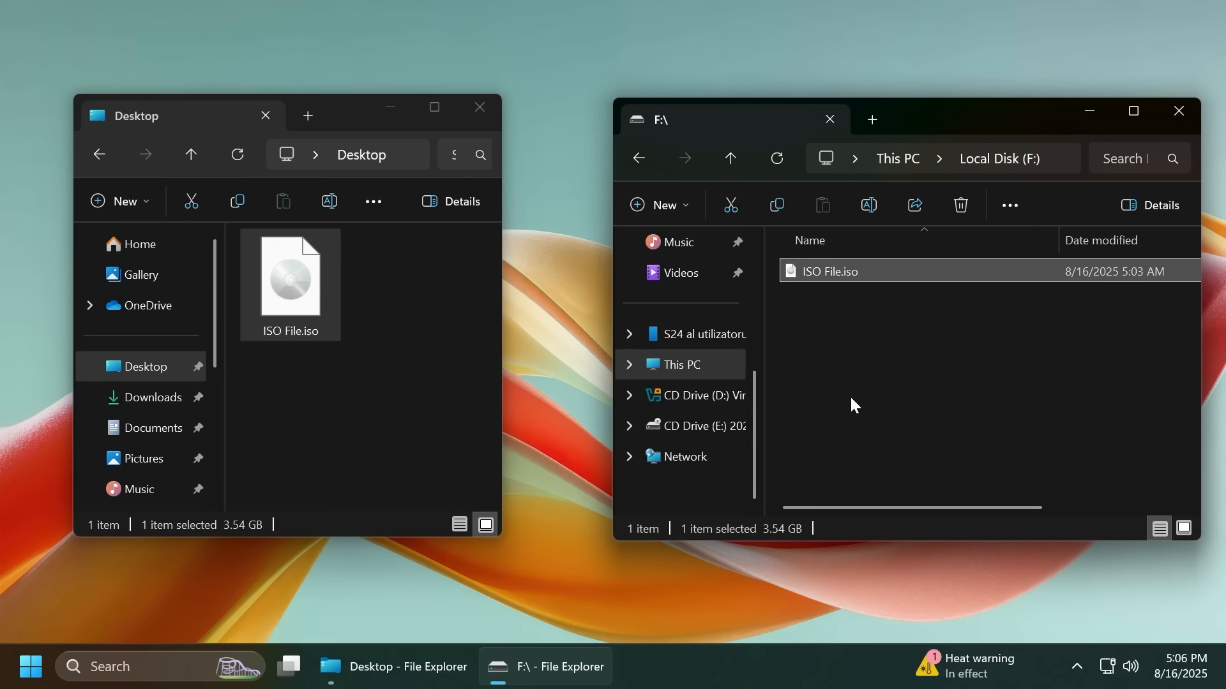
{"action": "left_click", "coordinate": [959, 205]}
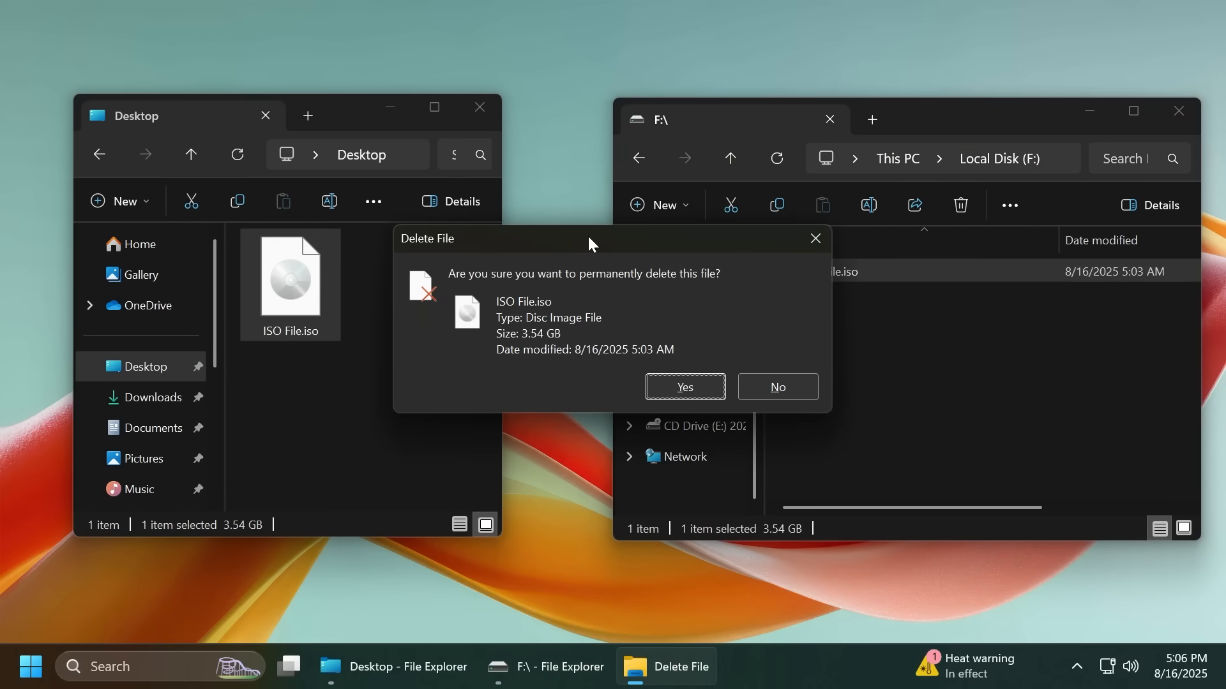
{"action": "left_click", "coordinate": [684, 387]}
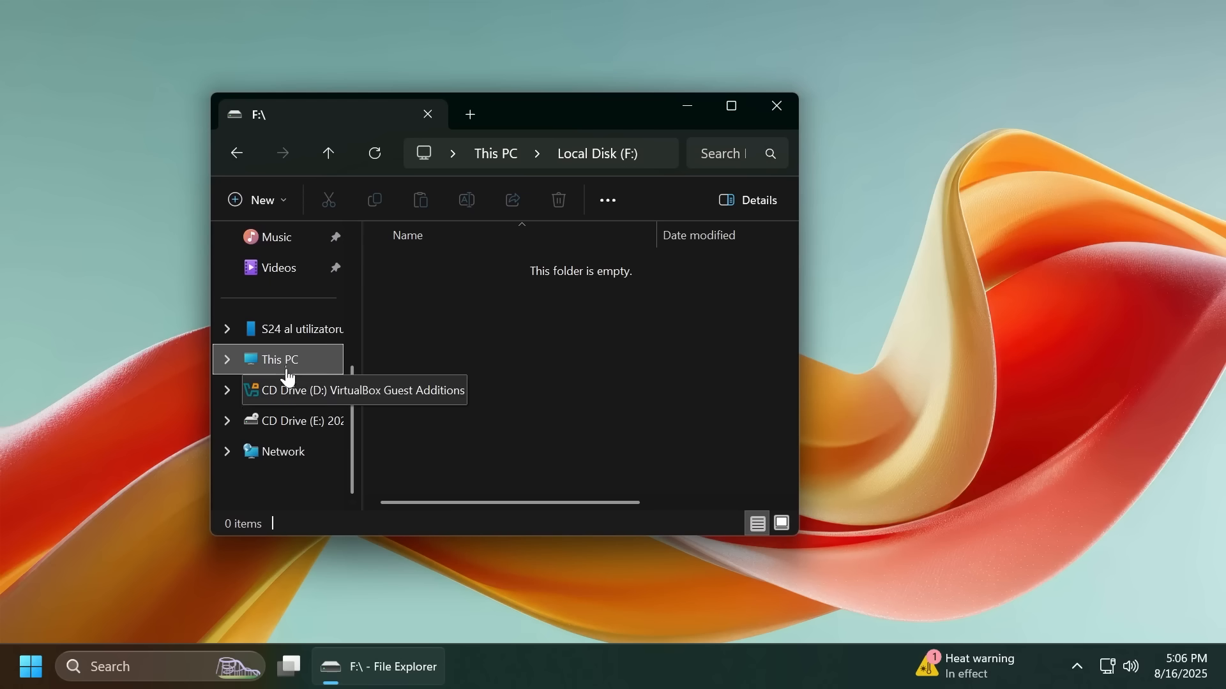
Step: Try renaming Recovery on Windows (C:), dismiss the access-denied warning, and close File Explorer
{"action": "left_click", "coordinate": [279, 359]}
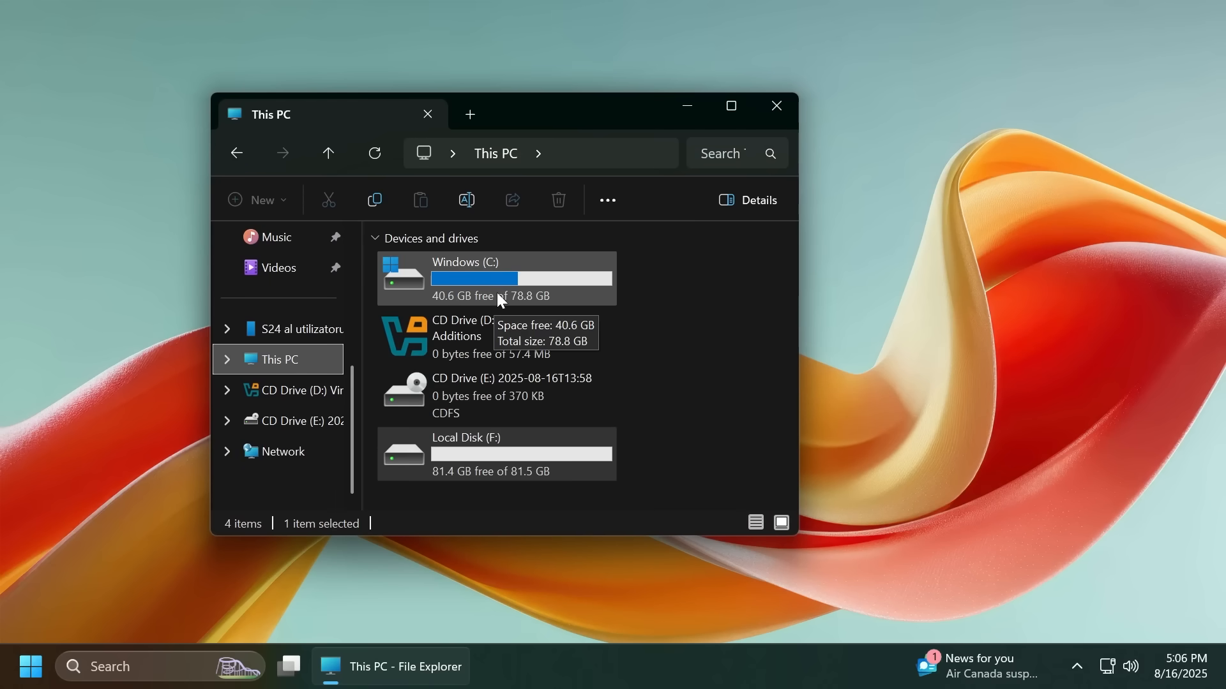
{"action": "double_click", "coordinate": [464, 278]}
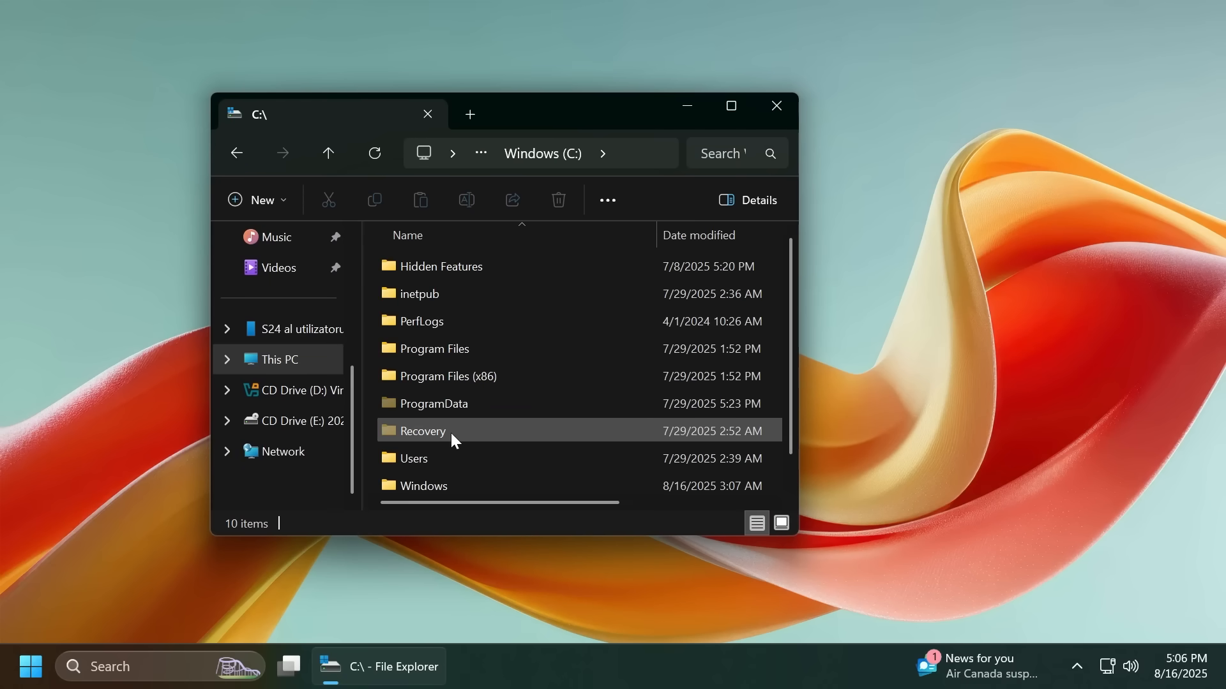
{"action": "left_click", "coordinate": [422, 431]}
{"action": "type", "text": "1"}
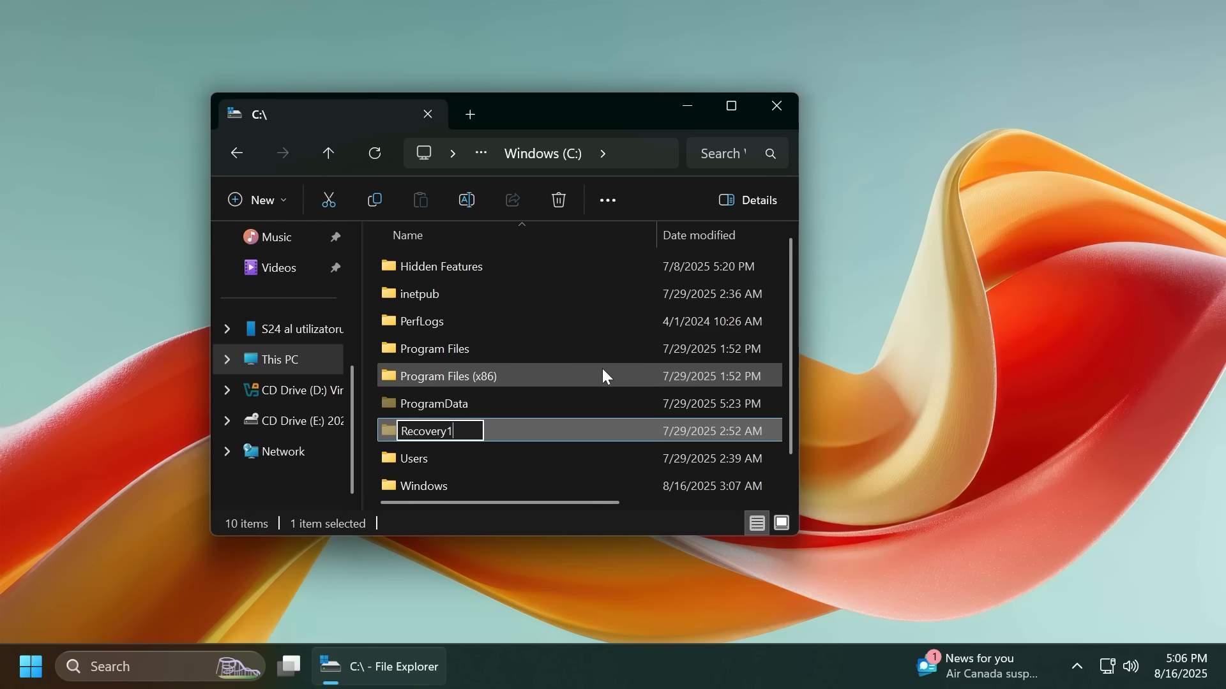
{"action": "key", "text": "Return"}
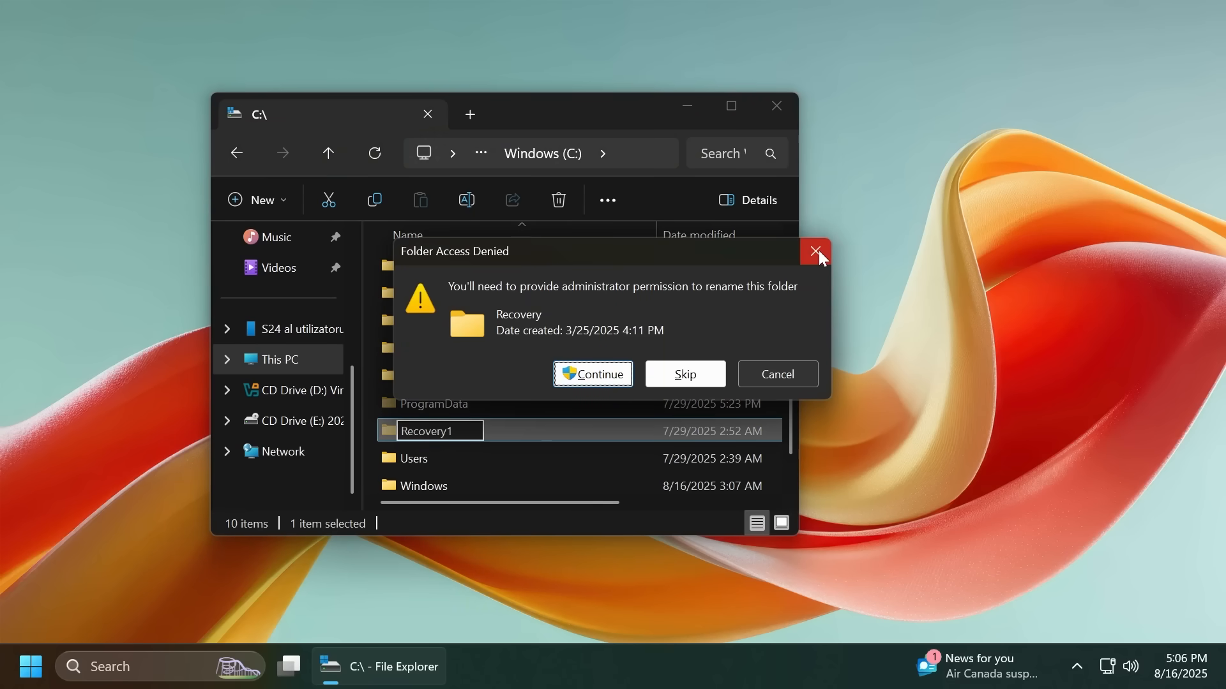
{"action": "left_click", "coordinate": [818, 252]}
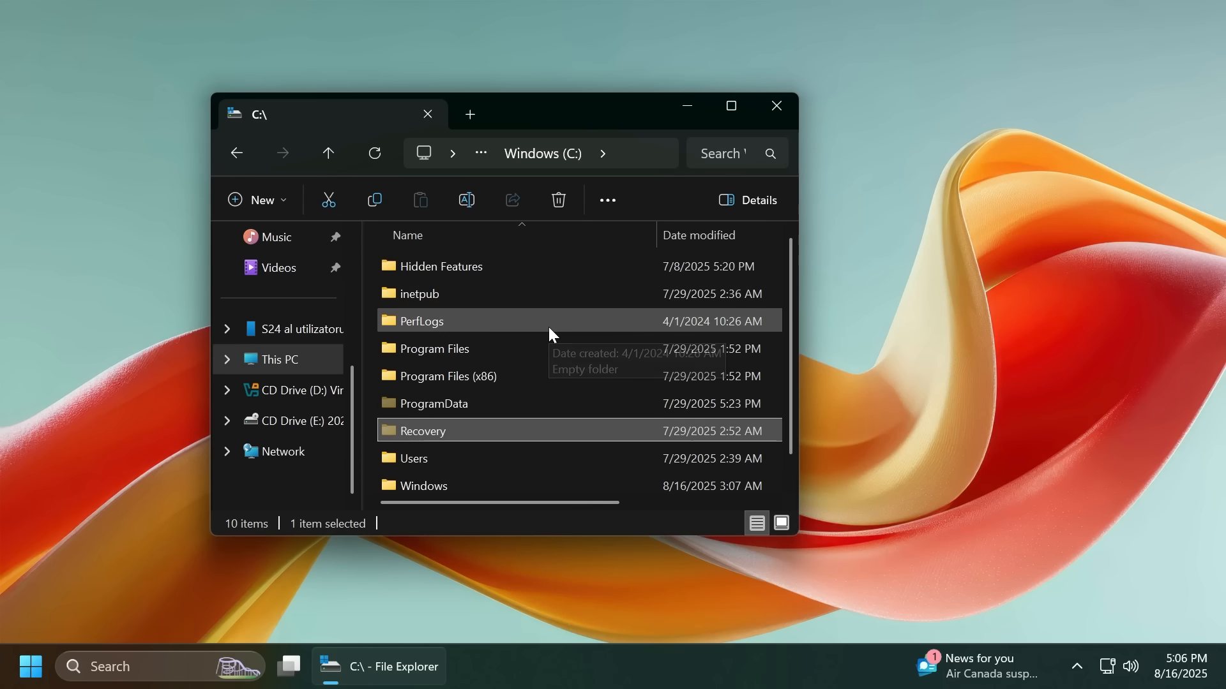
{"action": "mouse_move", "coordinate": [549, 335]}
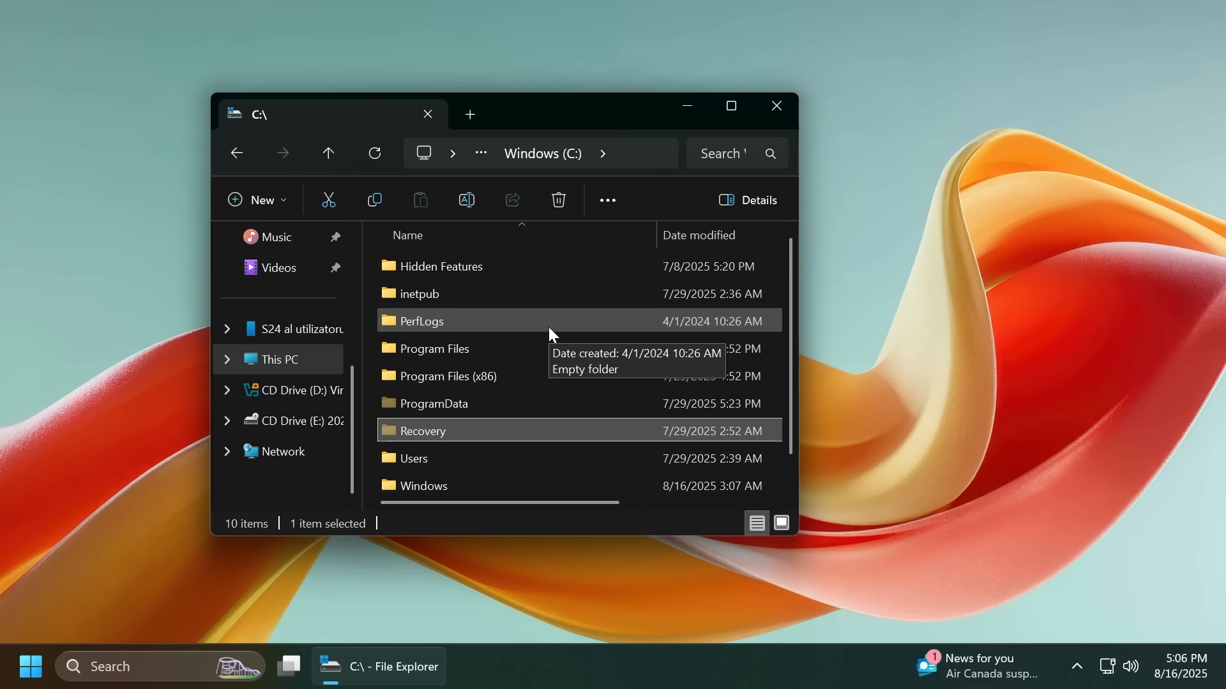
{"action": "left_click", "coordinate": [776, 106]}
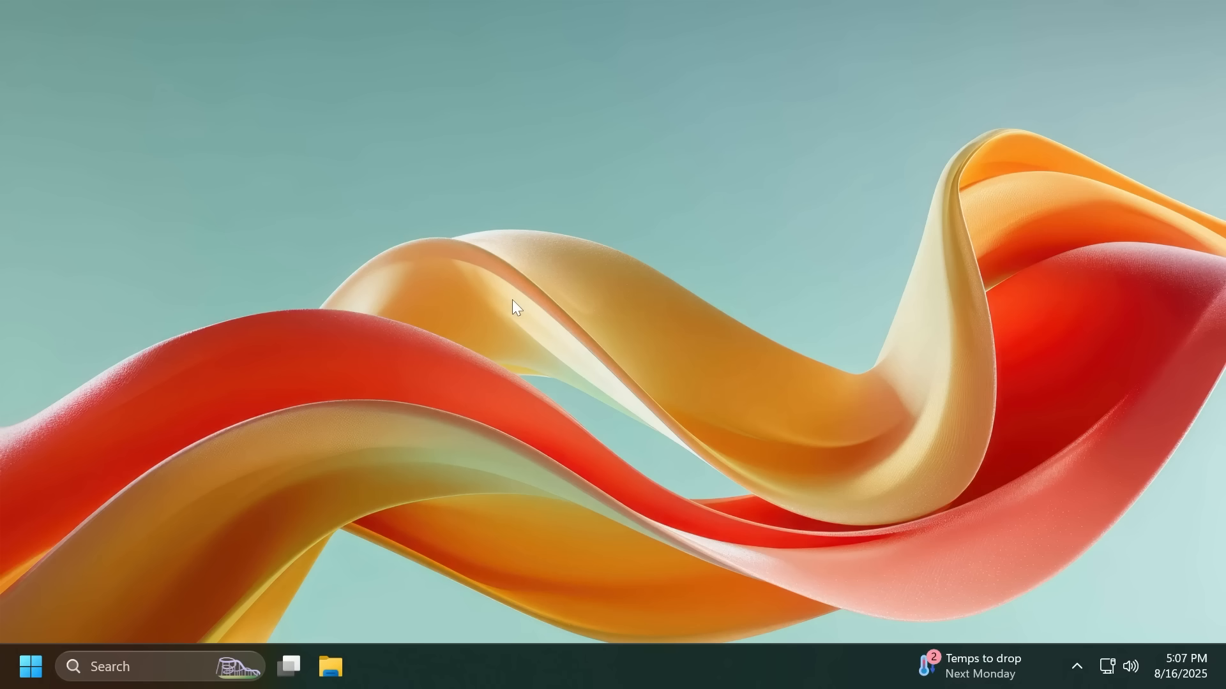
Step: Open the 'Remove Default Microsoft Store packages from the system' policy in Group Policy Editor
{"action": "type", "text": "grou"}
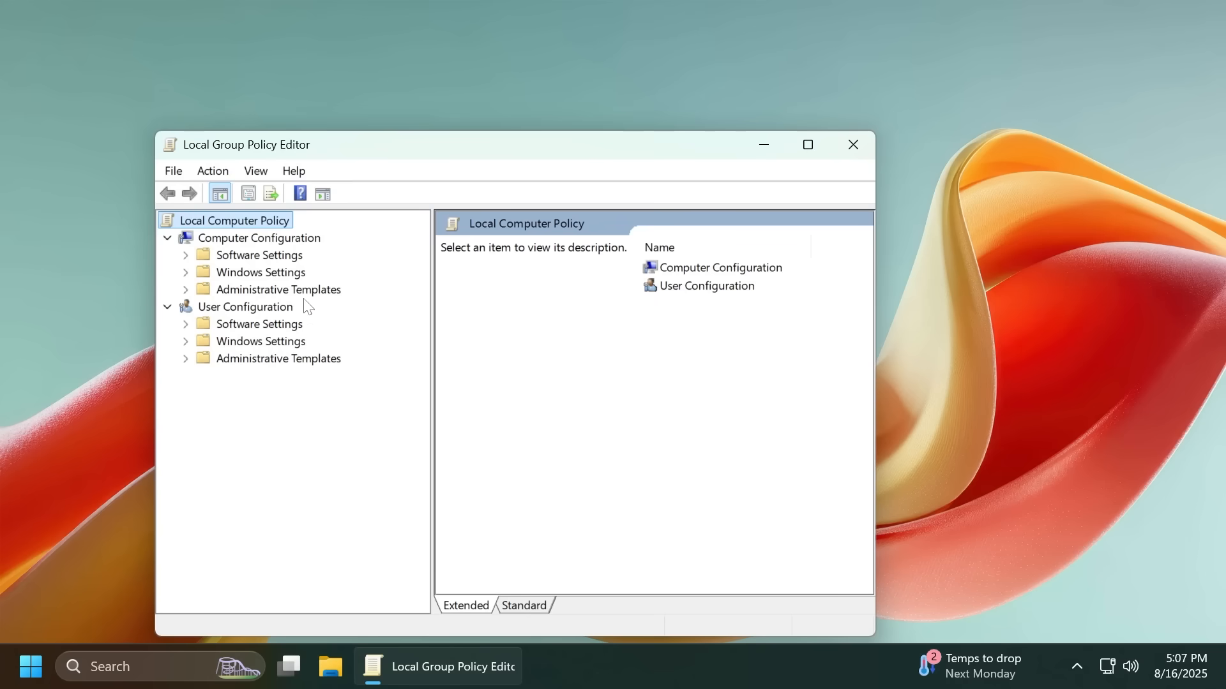
{"action": "left_click", "coordinate": [185, 289]}
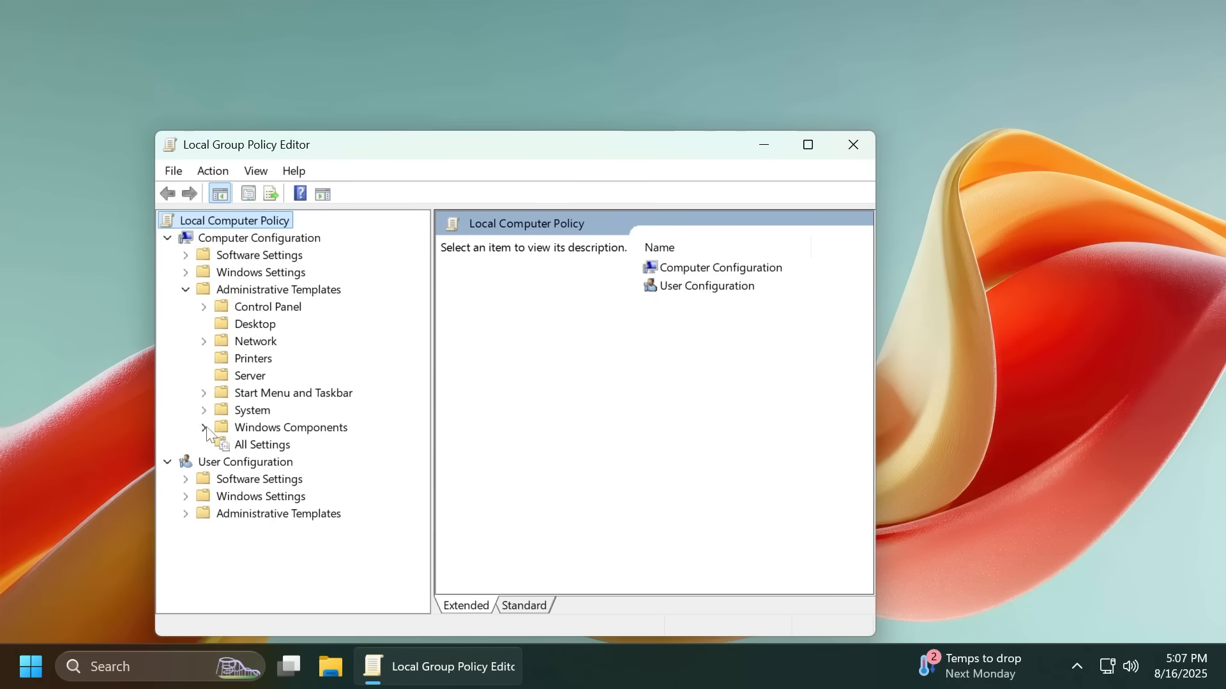
{"action": "left_click", "coordinate": [204, 428]}
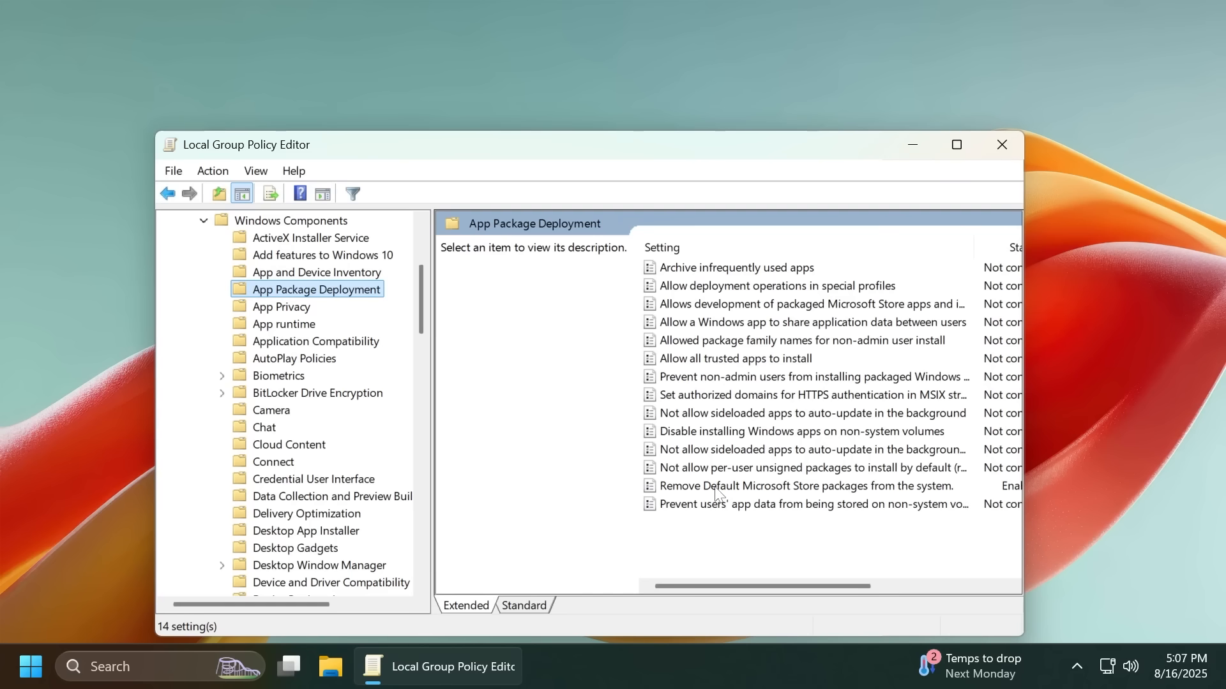
{"action": "left_click", "coordinate": [805, 485]}
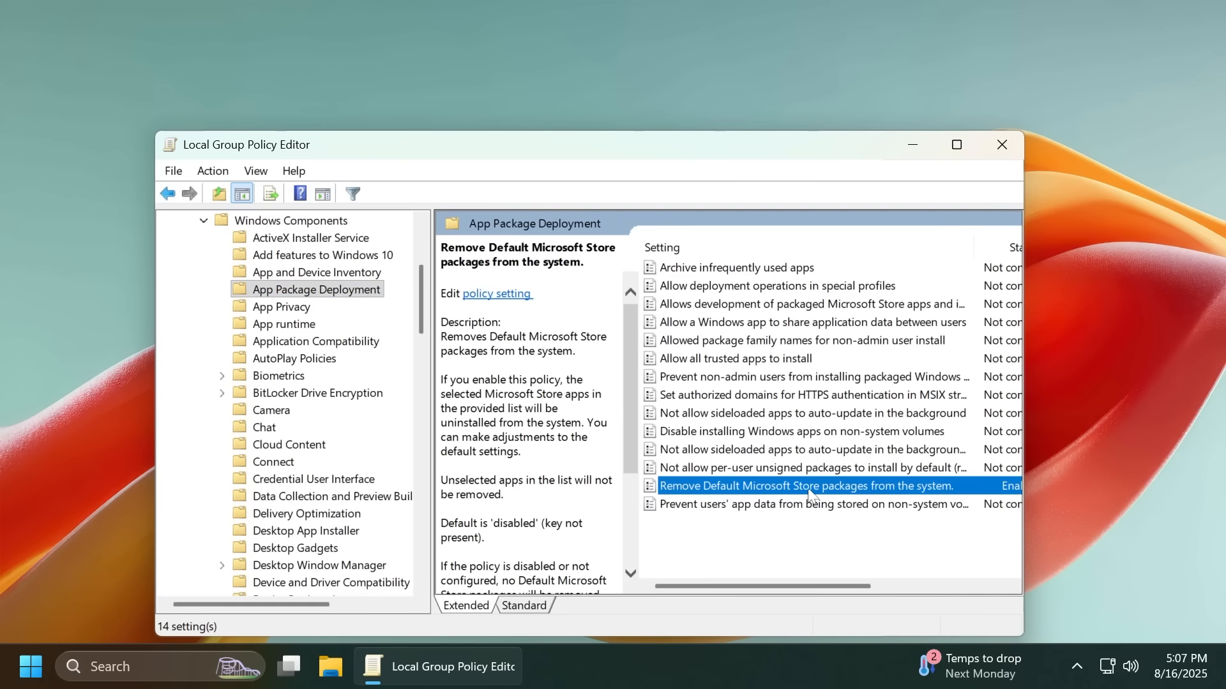
{"action": "mouse_move", "coordinate": [843, 496]}
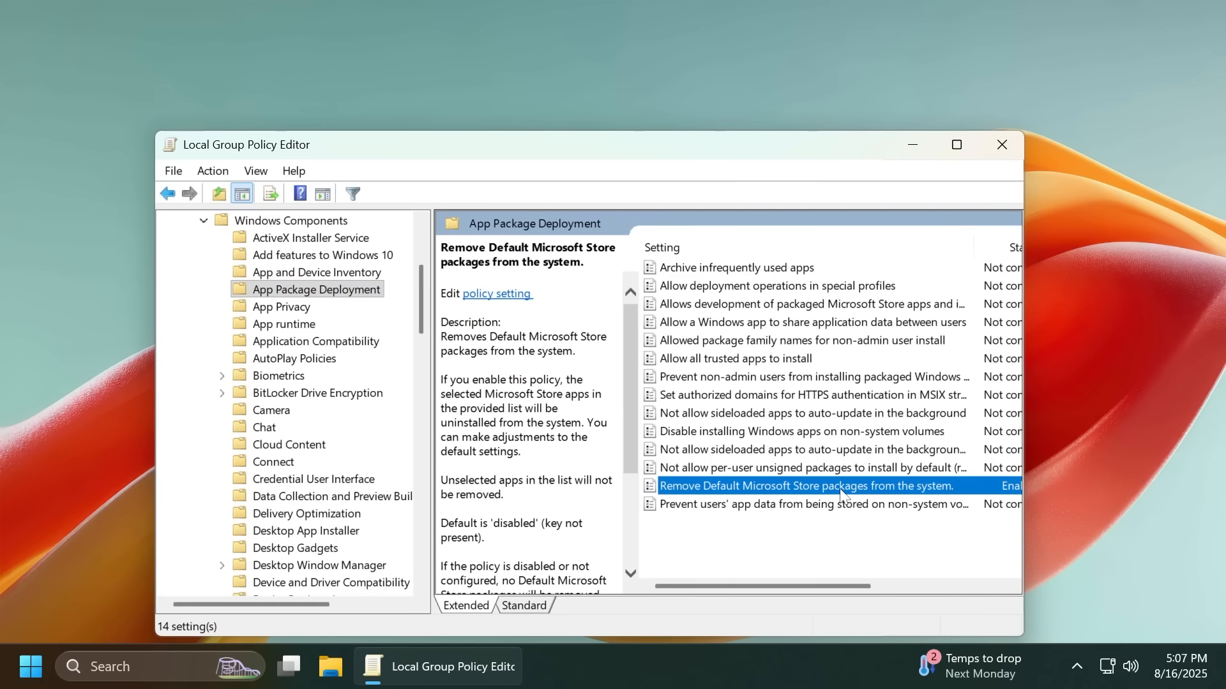
{"action": "double_click", "coordinate": [807, 485]}
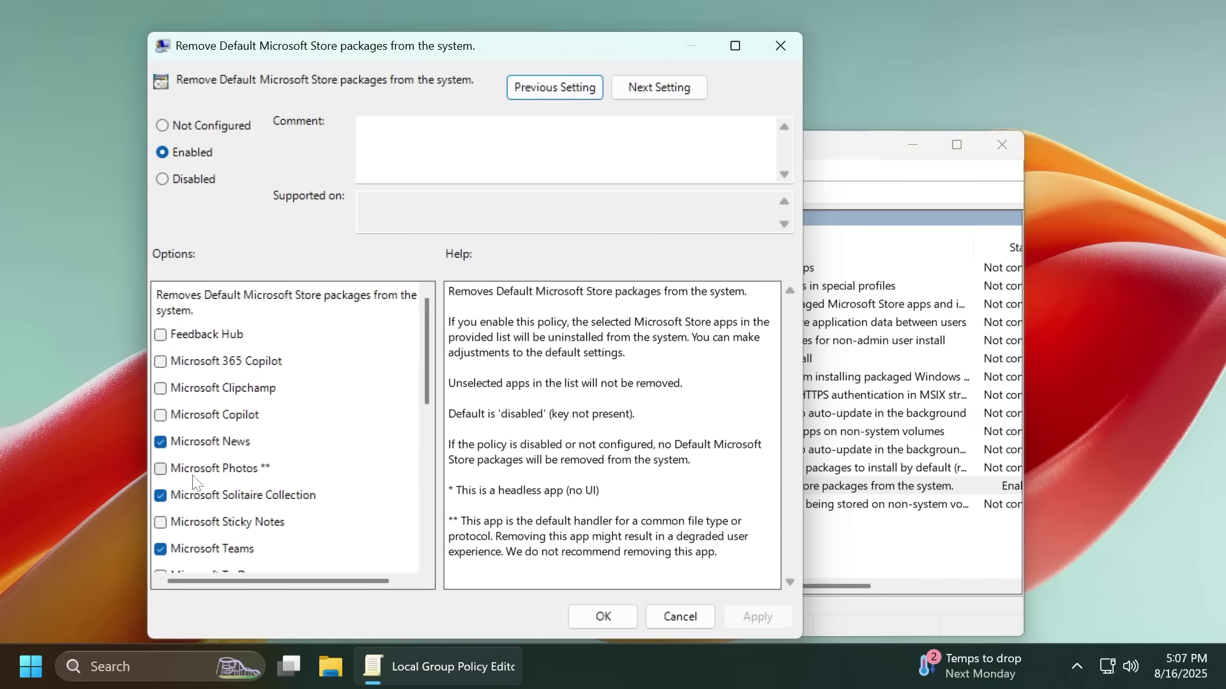
{"action": "mouse_move", "coordinate": [210, 459]}
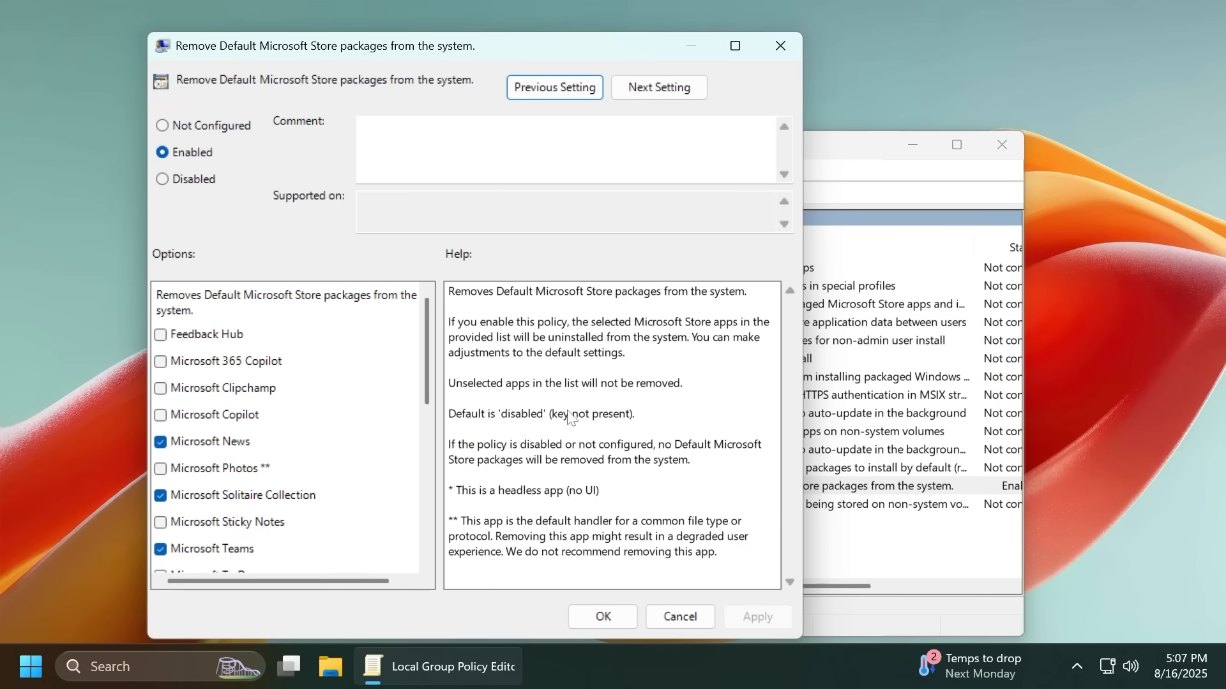
{"action": "mouse_move", "coordinate": [691, 132]}
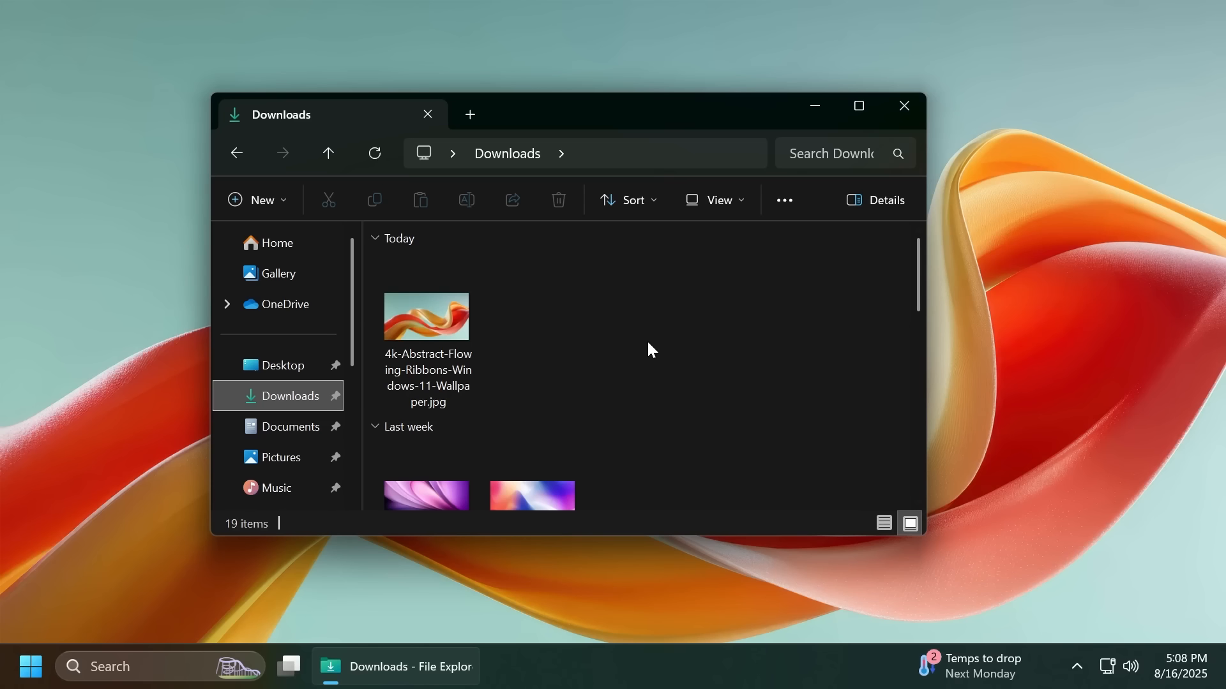
{"action": "mouse_move", "coordinate": [478, 337]}
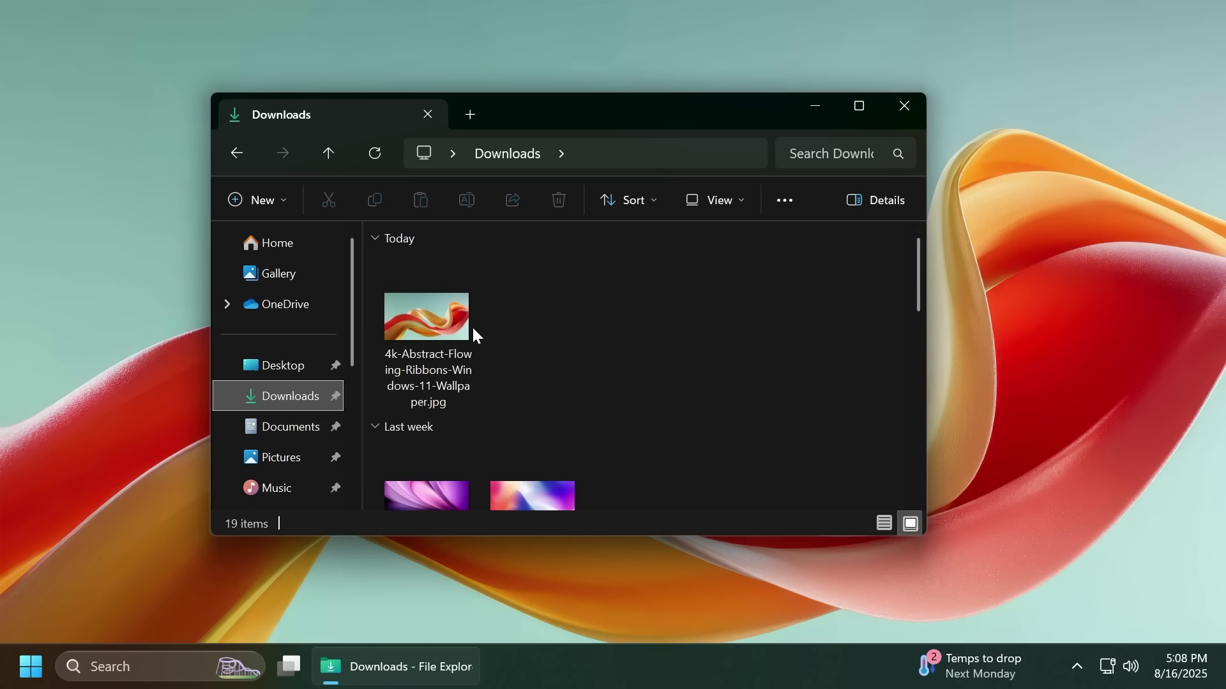
Step: Show the 4k-Abstract-Flowing-Ribbons wallpaper's context menu and Open with options (Photos, Snipping Tool)
{"action": "right_click", "coordinate": [426, 317]}
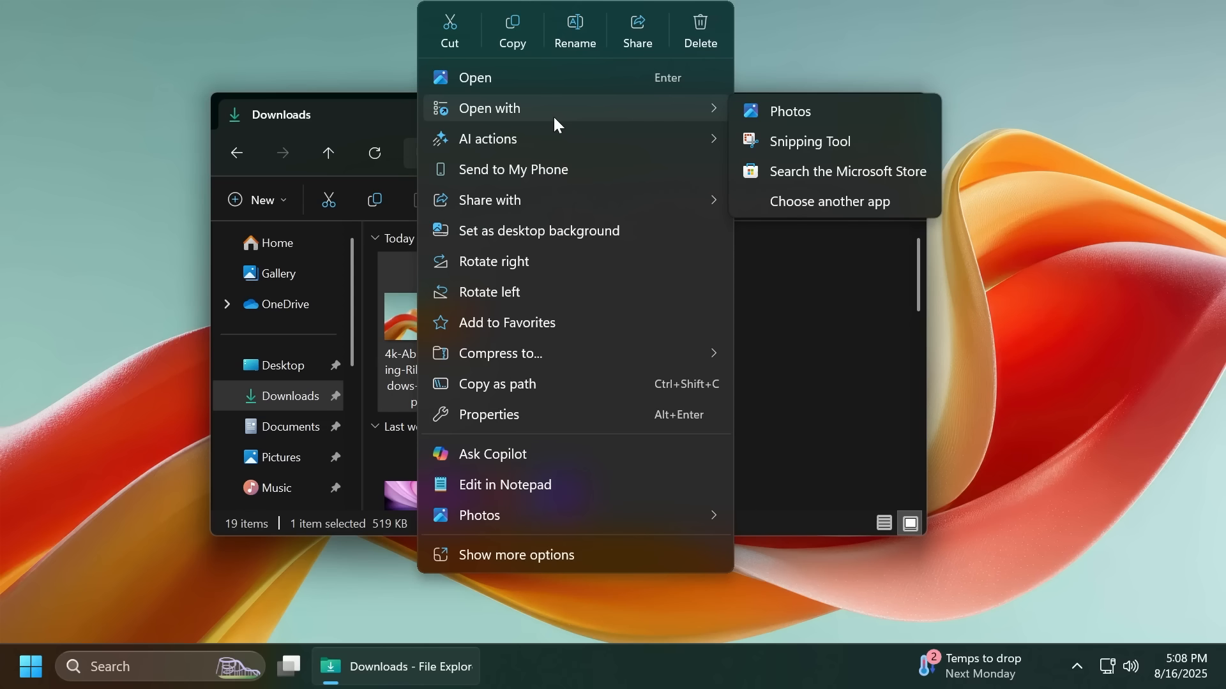
{"action": "mouse_move", "coordinate": [801, 171]}
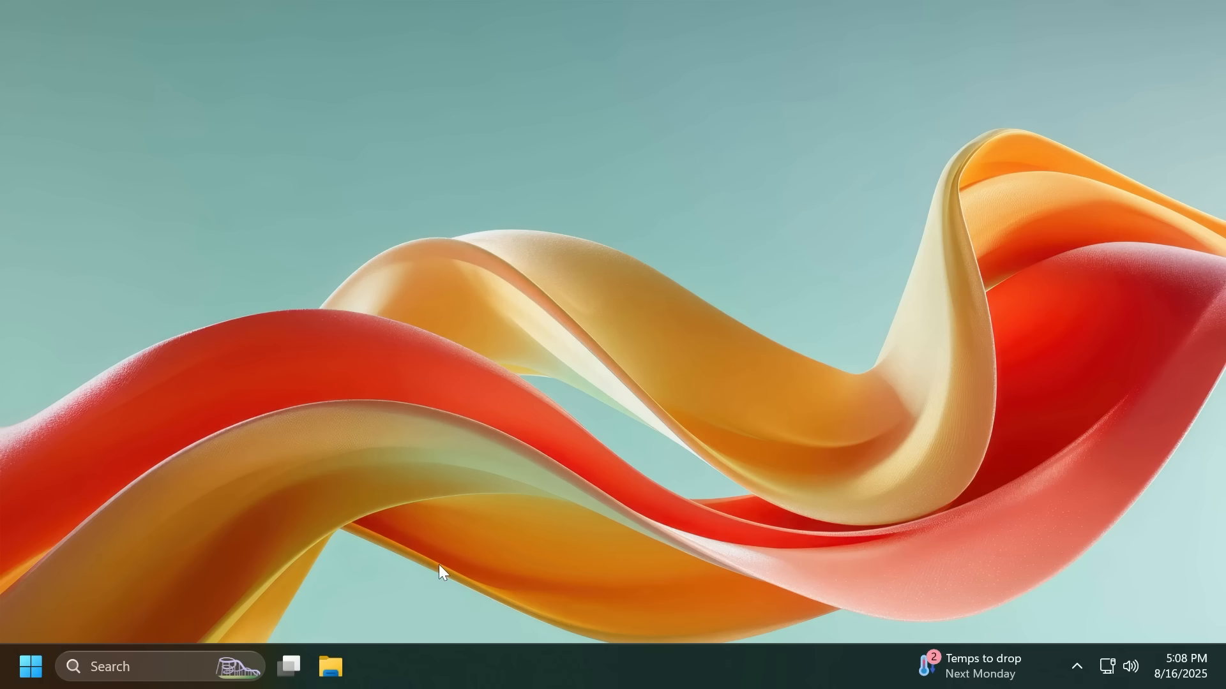
Step: Launch File Explorer and Settings, minimize Settings, restore File Explorer, then open Start
{"action": "left_click", "coordinate": [329, 666]}
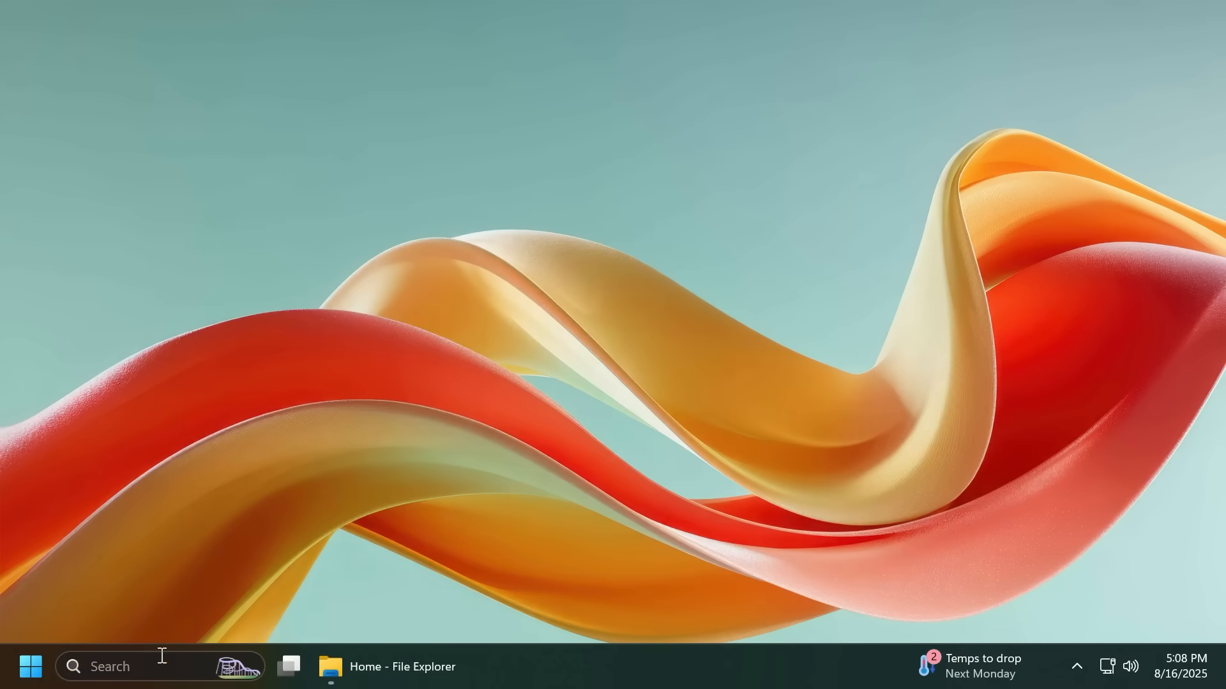
{"action": "type", "text": "settings"}
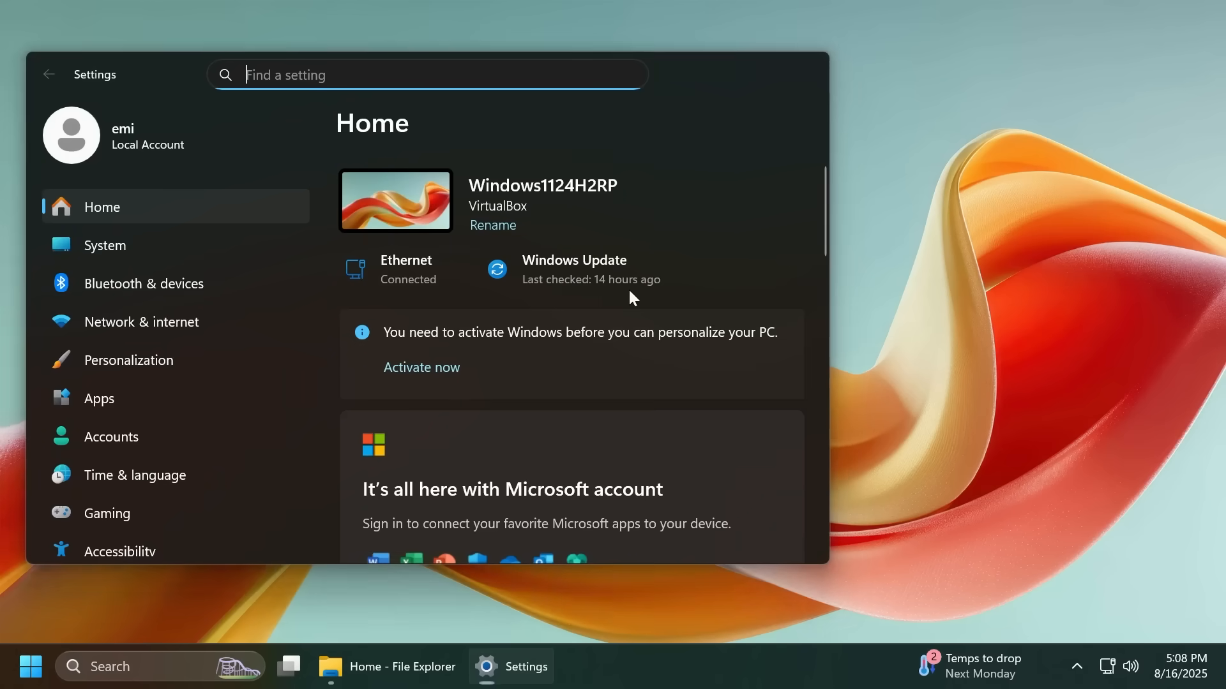
{"action": "left_click", "coordinate": [511, 666]}
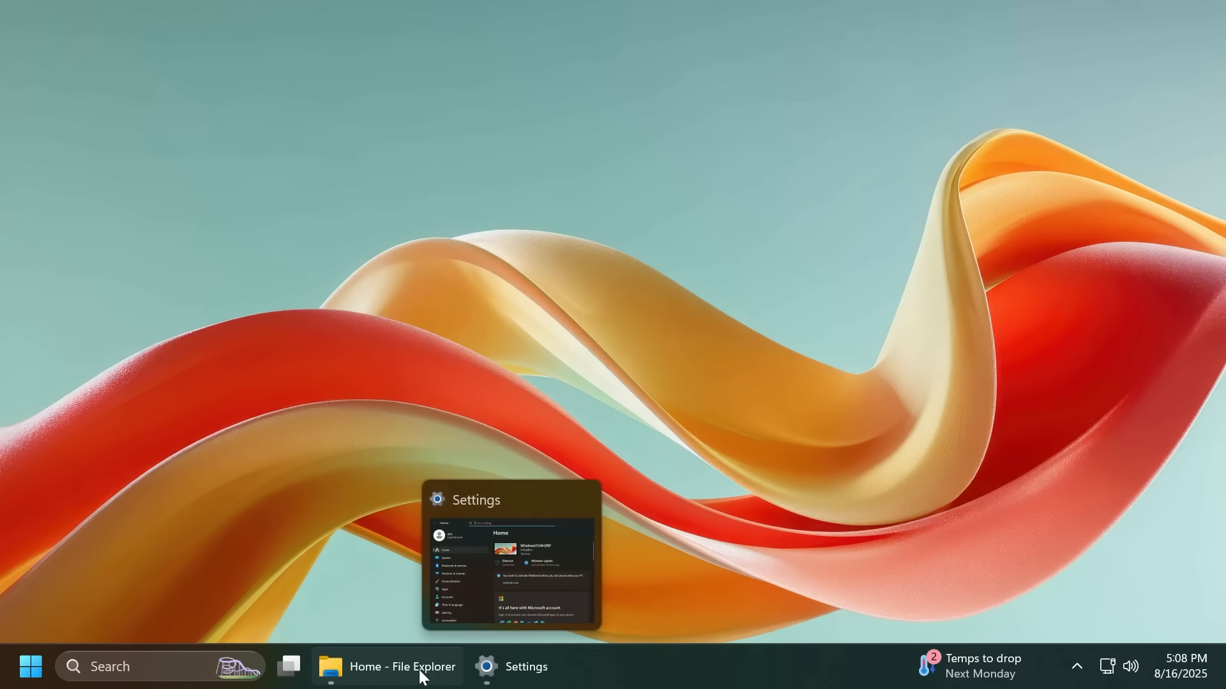
{"action": "left_click", "coordinate": [384, 666]}
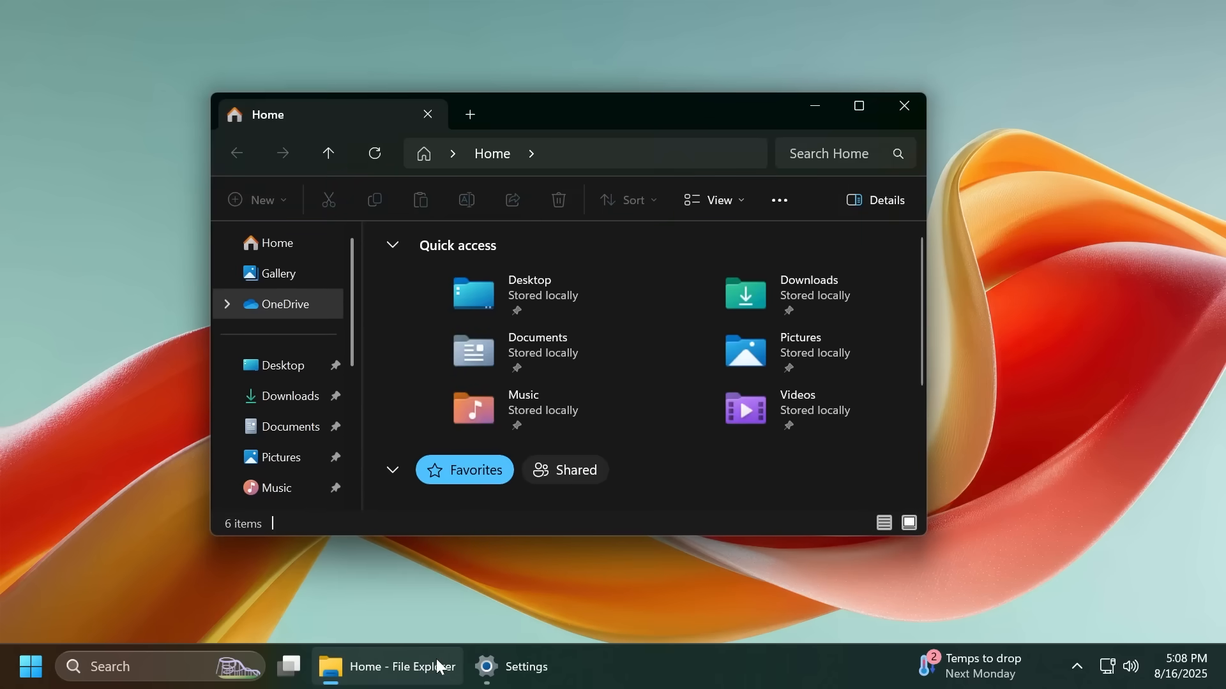
{"action": "left_click", "coordinate": [30, 667]}
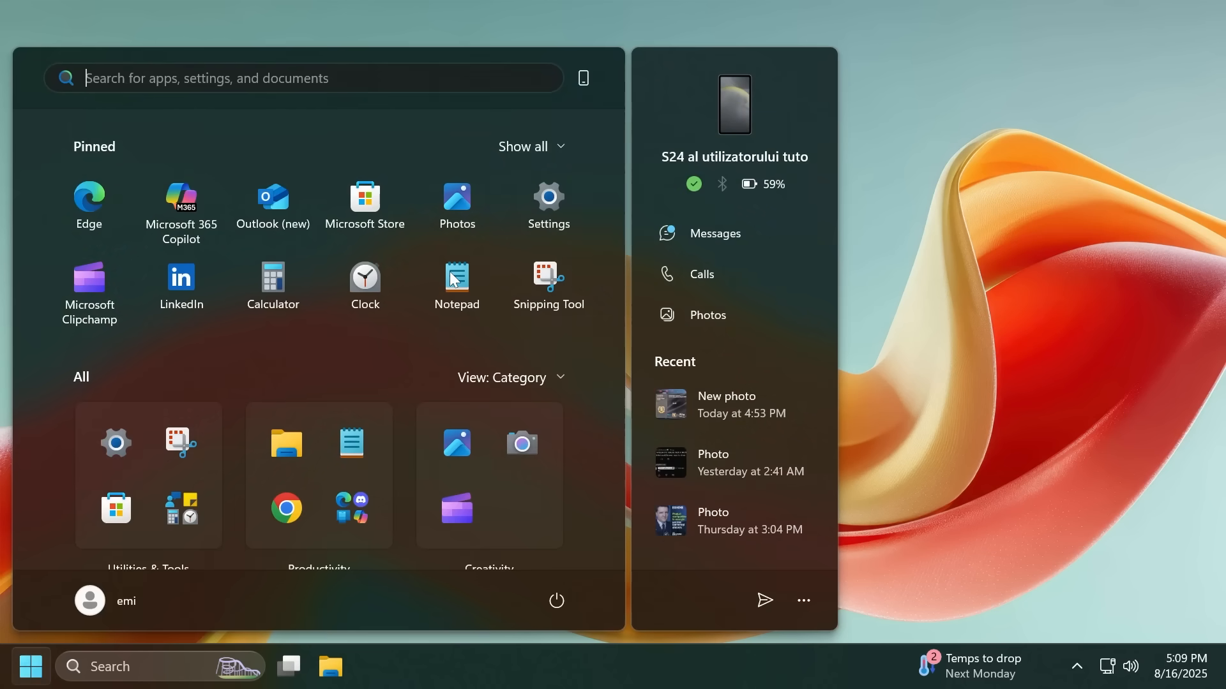
Step: Check for updates in Microsoft Store's Downloads page, then reopen the Start menu
{"action": "type", "text": "store"}
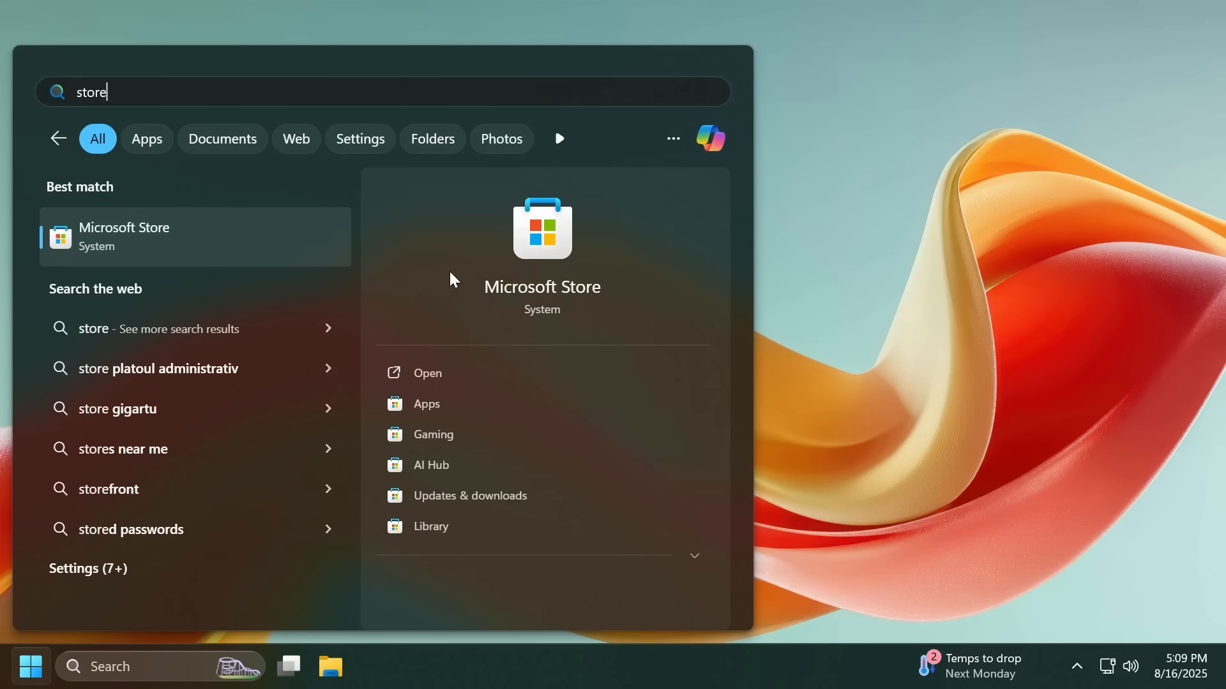
{"action": "left_click", "coordinate": [427, 373]}
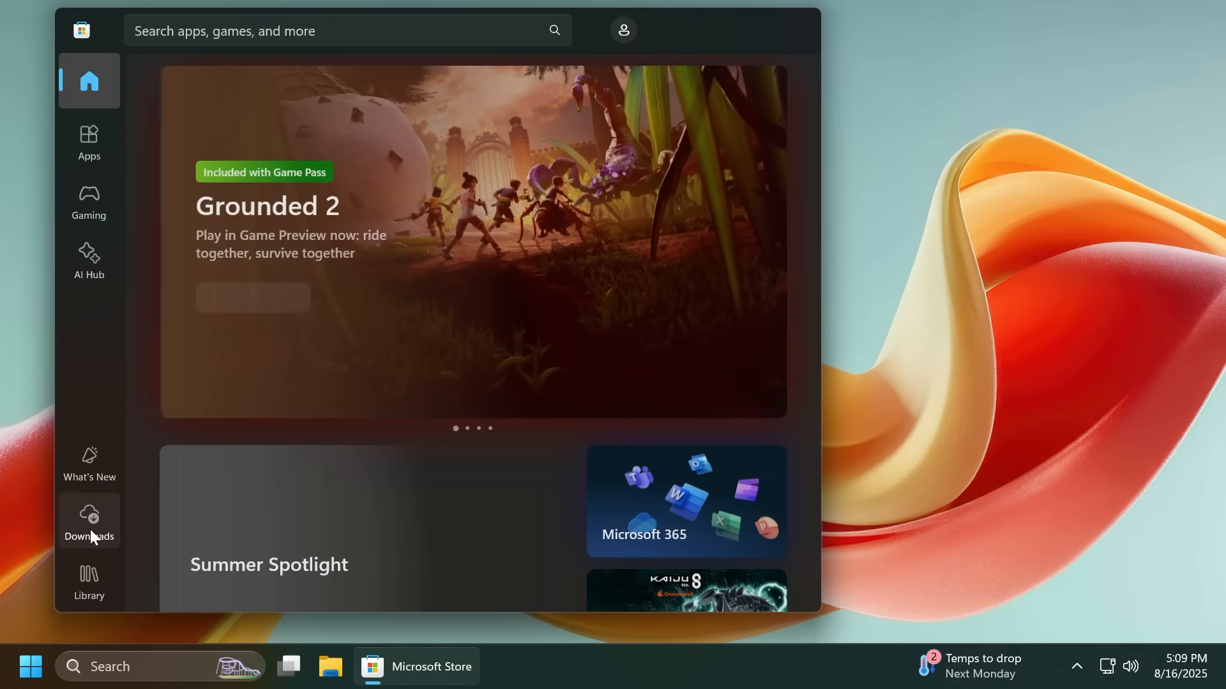
{"action": "left_click", "coordinate": [88, 520]}
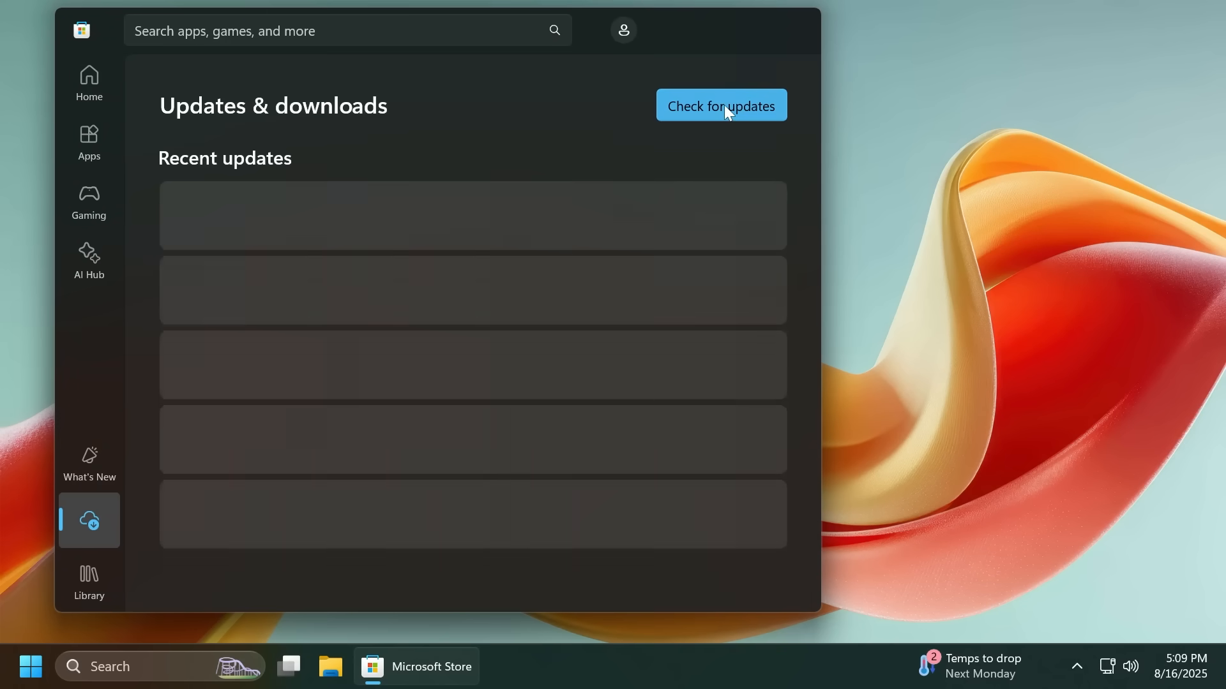
{"action": "left_click", "coordinate": [720, 105]}
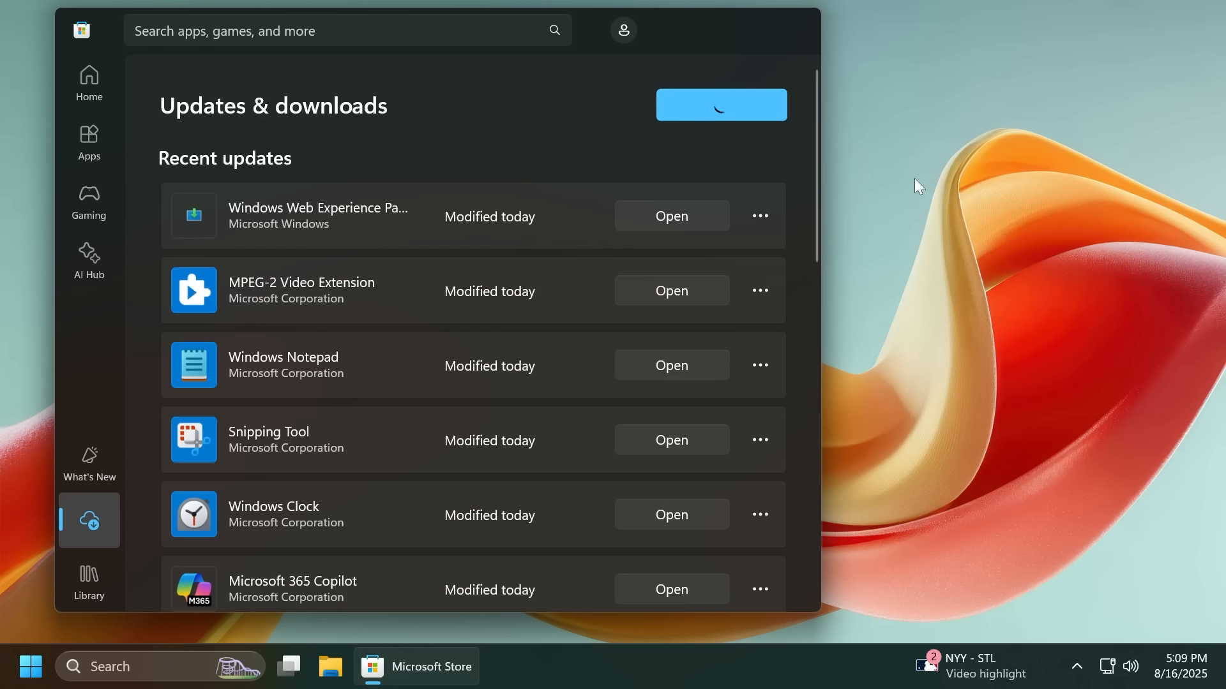
{"action": "left_click", "coordinate": [31, 666]}
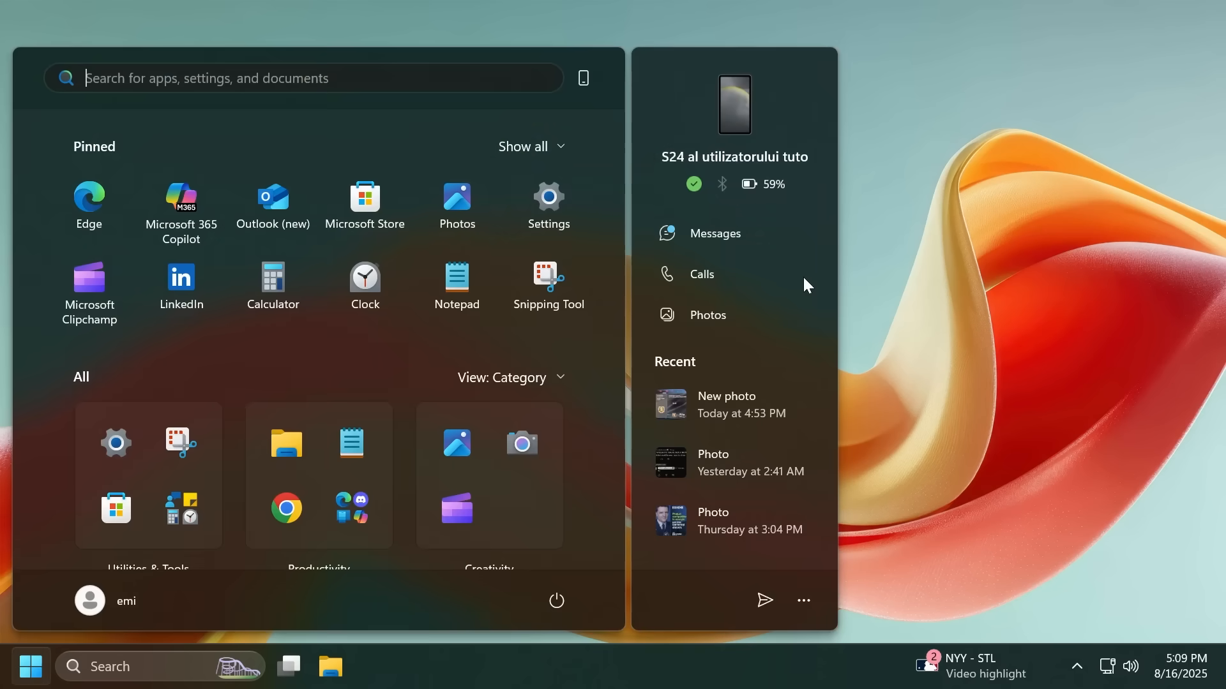
Step: Set up a Snipping Tool window recording of Paint, then cancel it before starting
{"action": "left_click", "coordinate": [548, 282]}
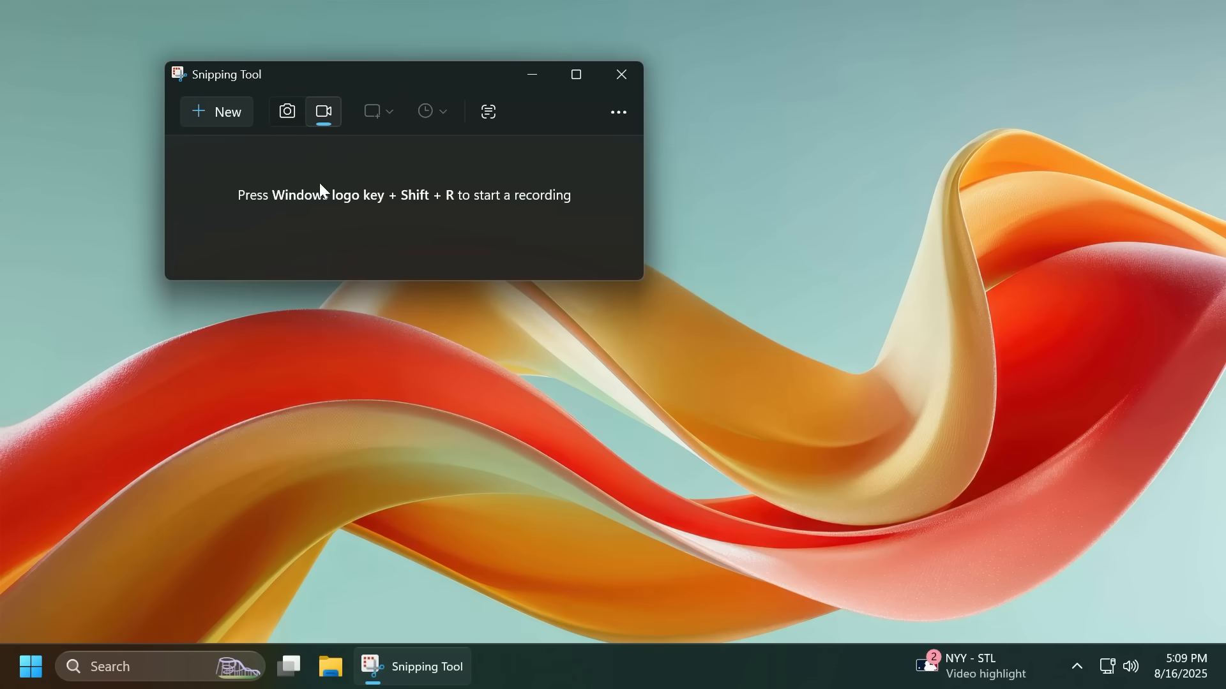
{"action": "left_click", "coordinate": [217, 111]}
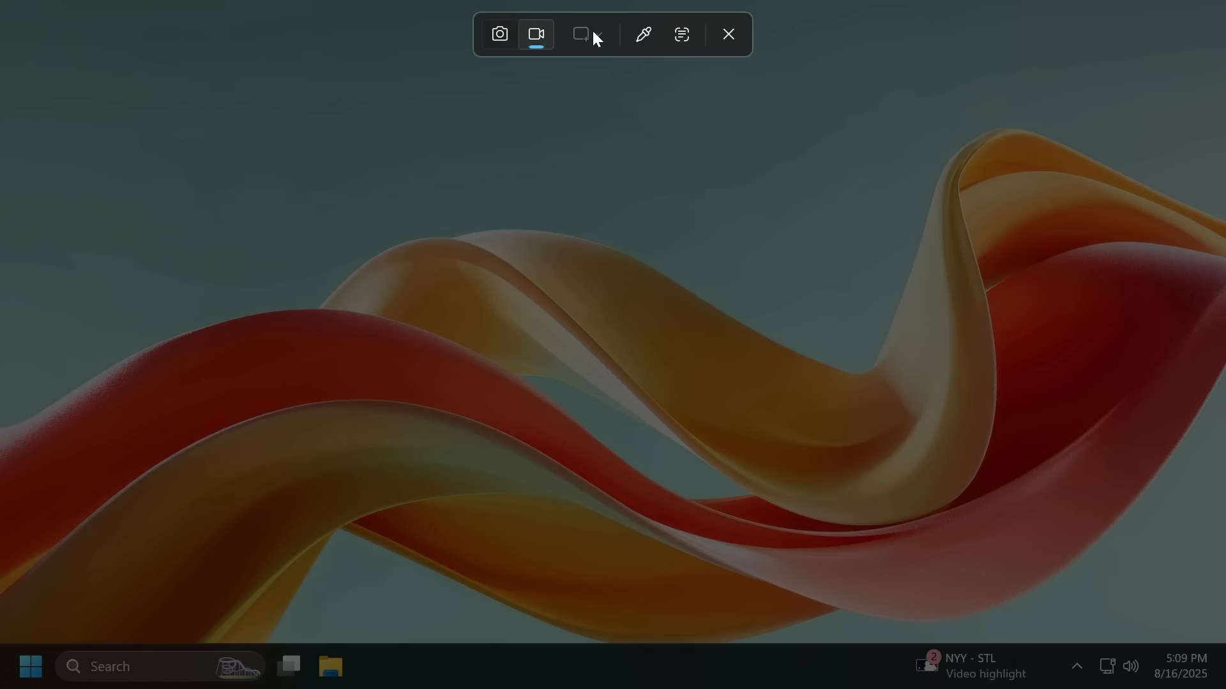
{"action": "left_click", "coordinate": [581, 34]}
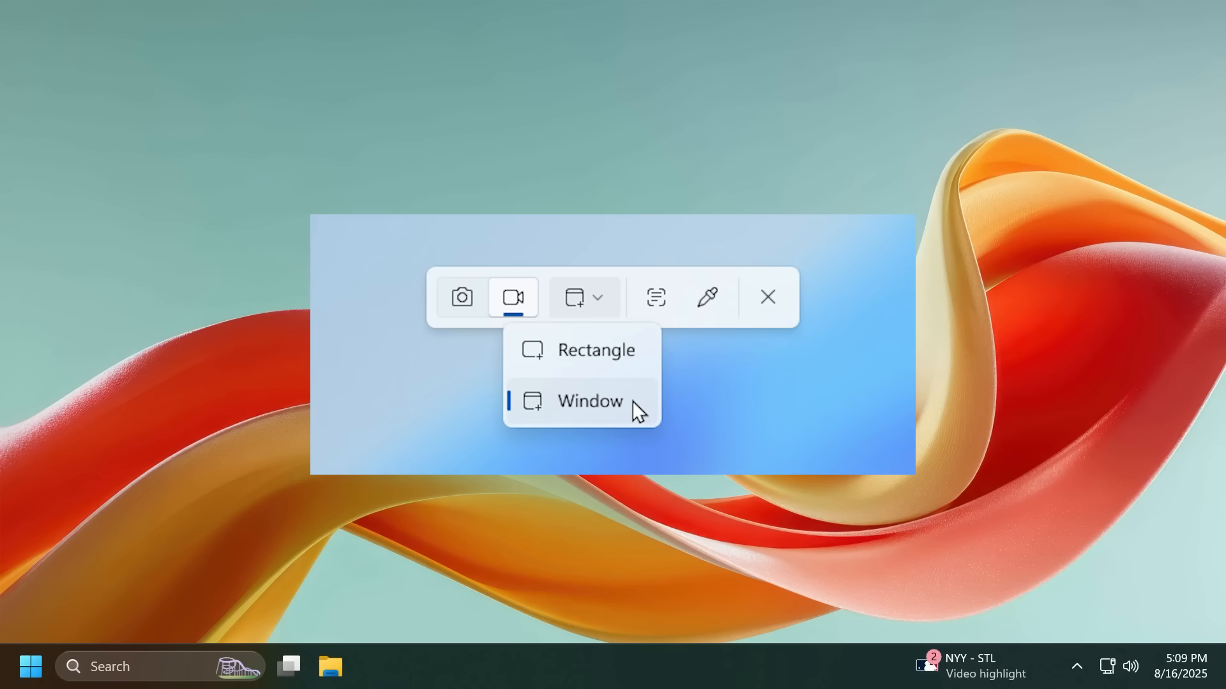
{"action": "left_click", "coordinate": [590, 401]}
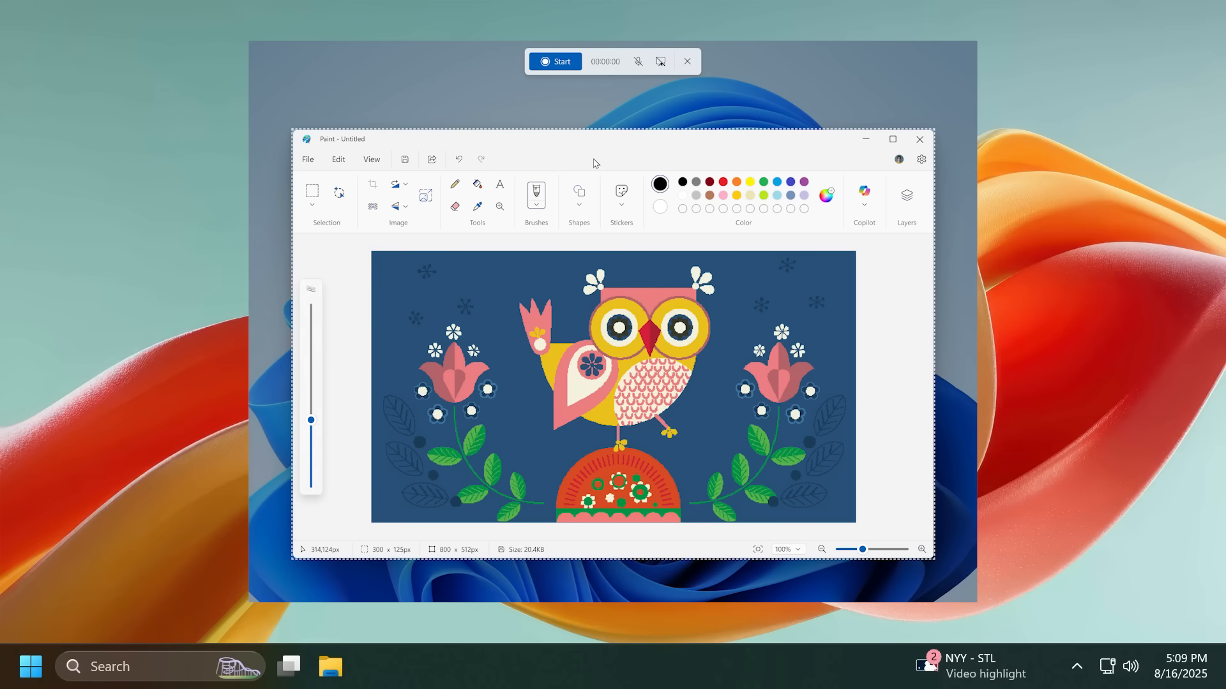
{"action": "left_click", "coordinate": [920, 139]}
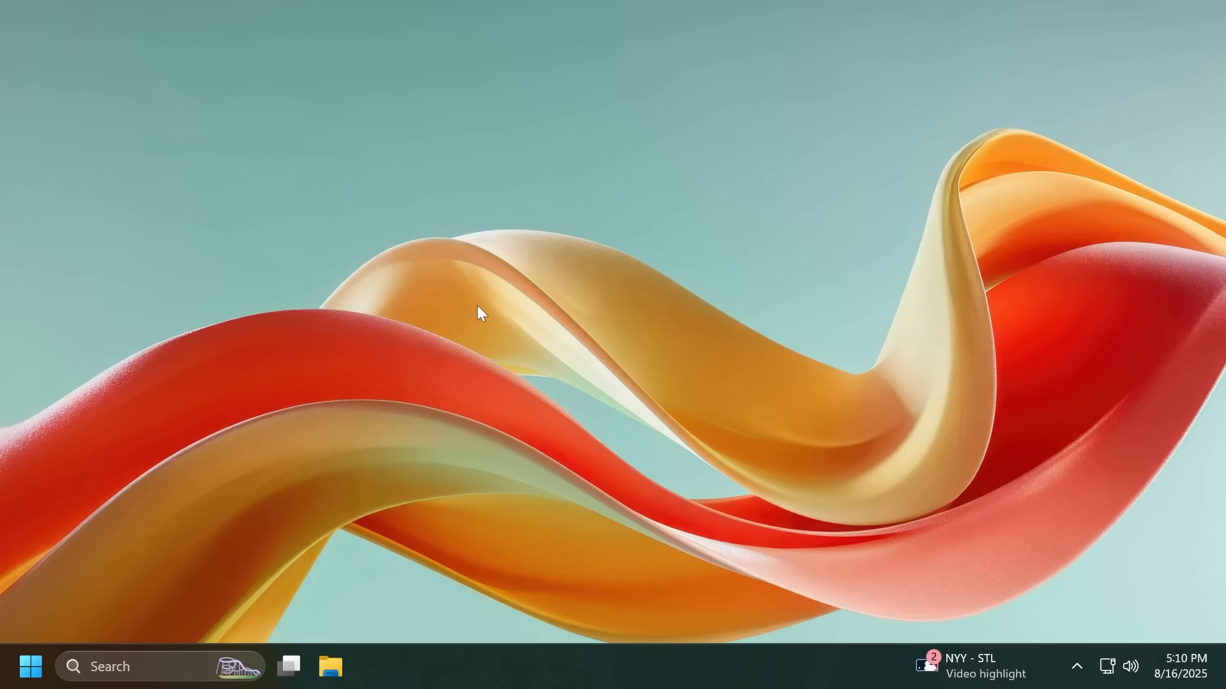
{"action": "mouse_move", "coordinate": [588, 673]}
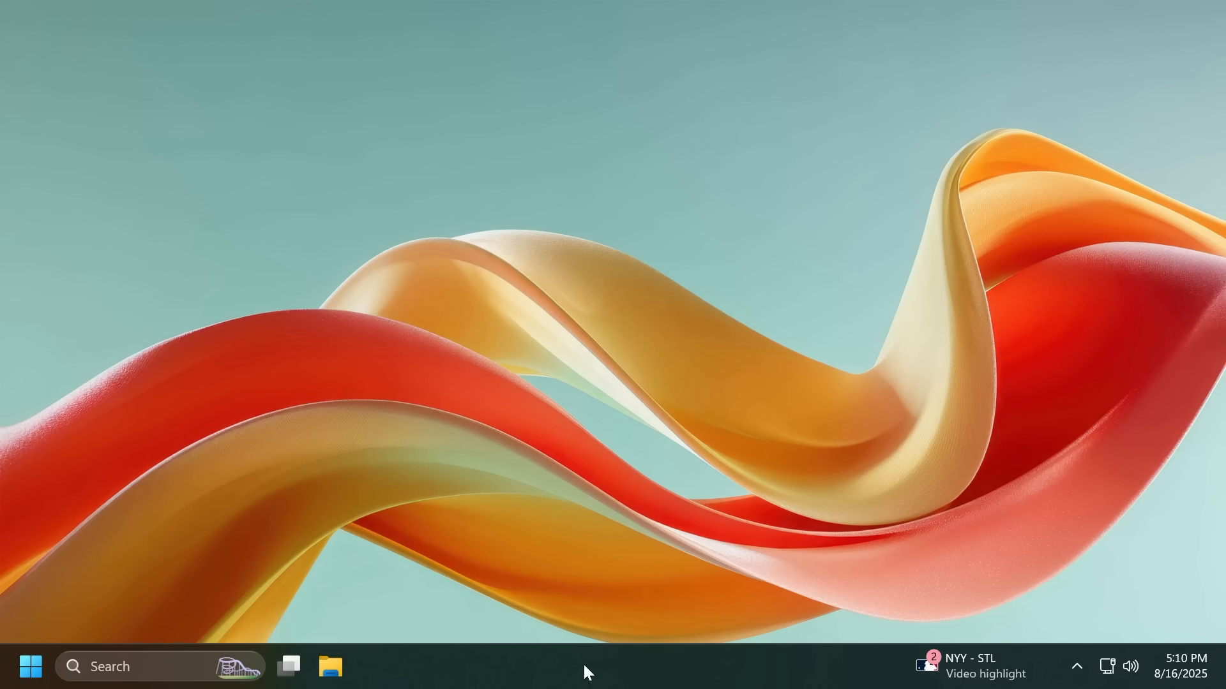
{"action": "mouse_move", "coordinate": [543, 362]}
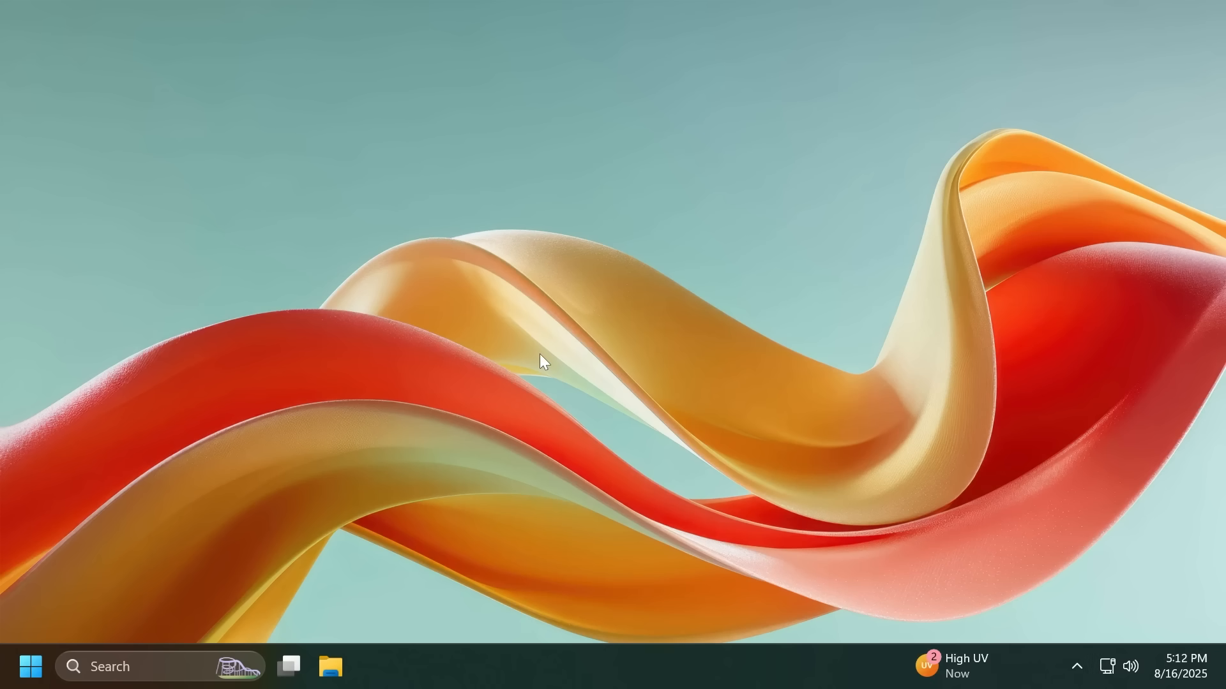
{"action": "left_click", "coordinate": [31, 666]}
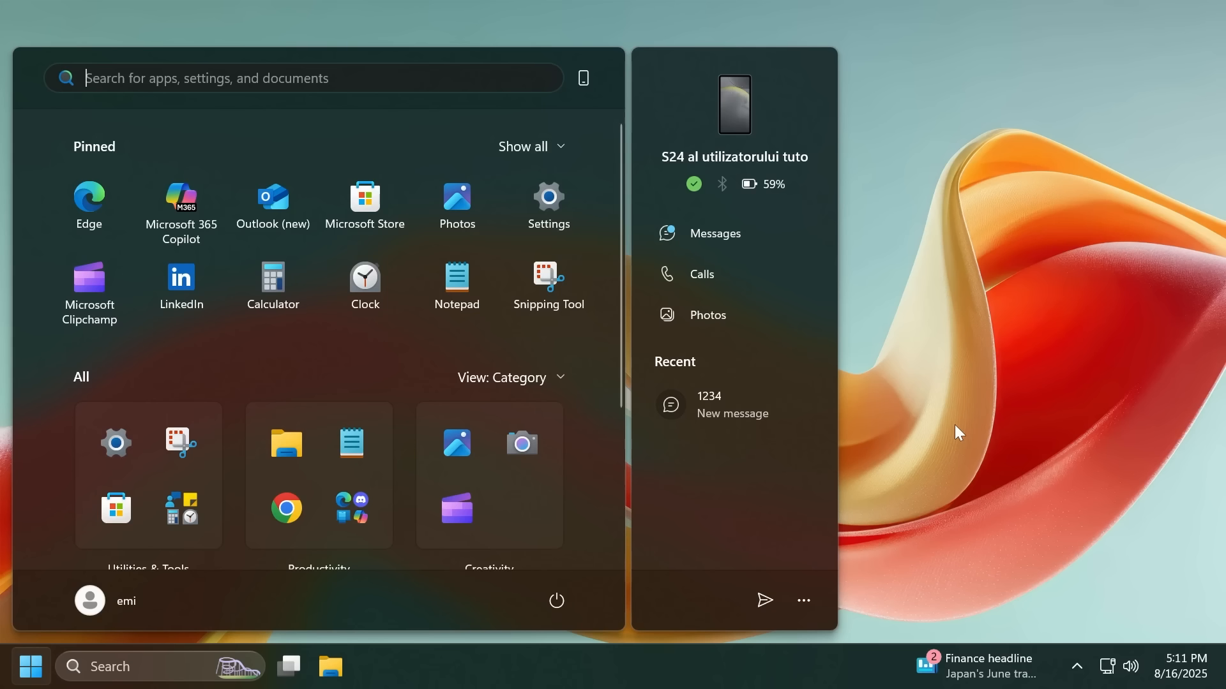
{"action": "mouse_move", "coordinate": [693, 461]}
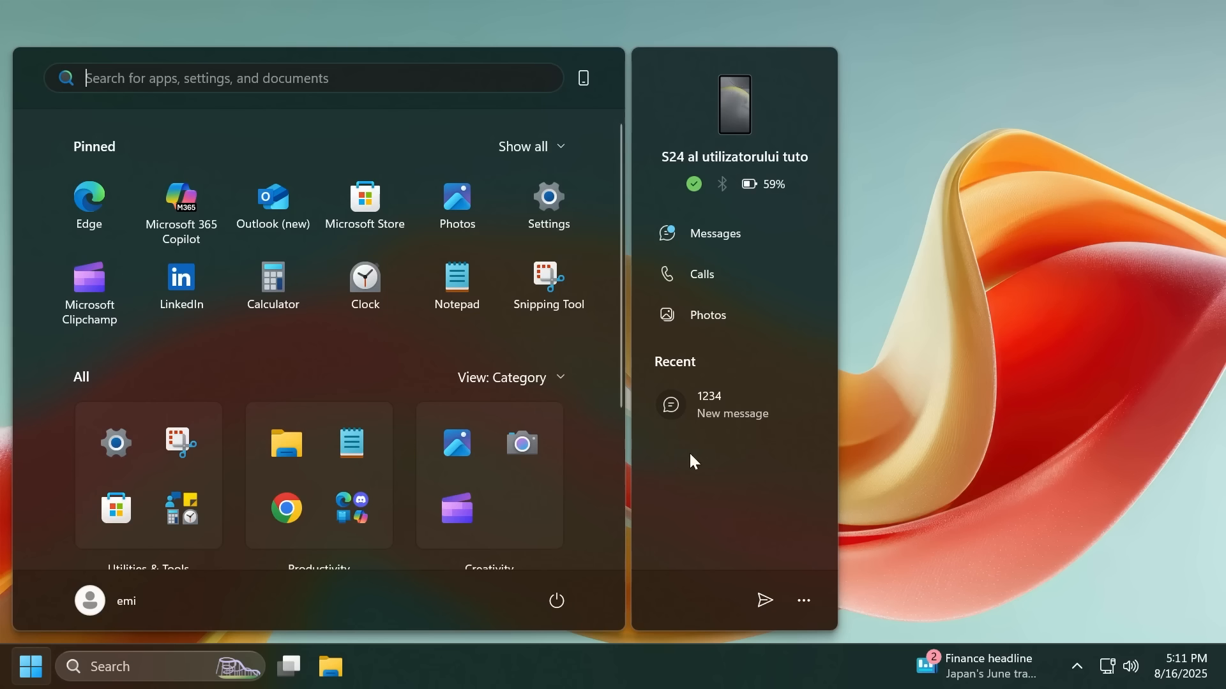
{"action": "mouse_move", "coordinate": [334, 359]}
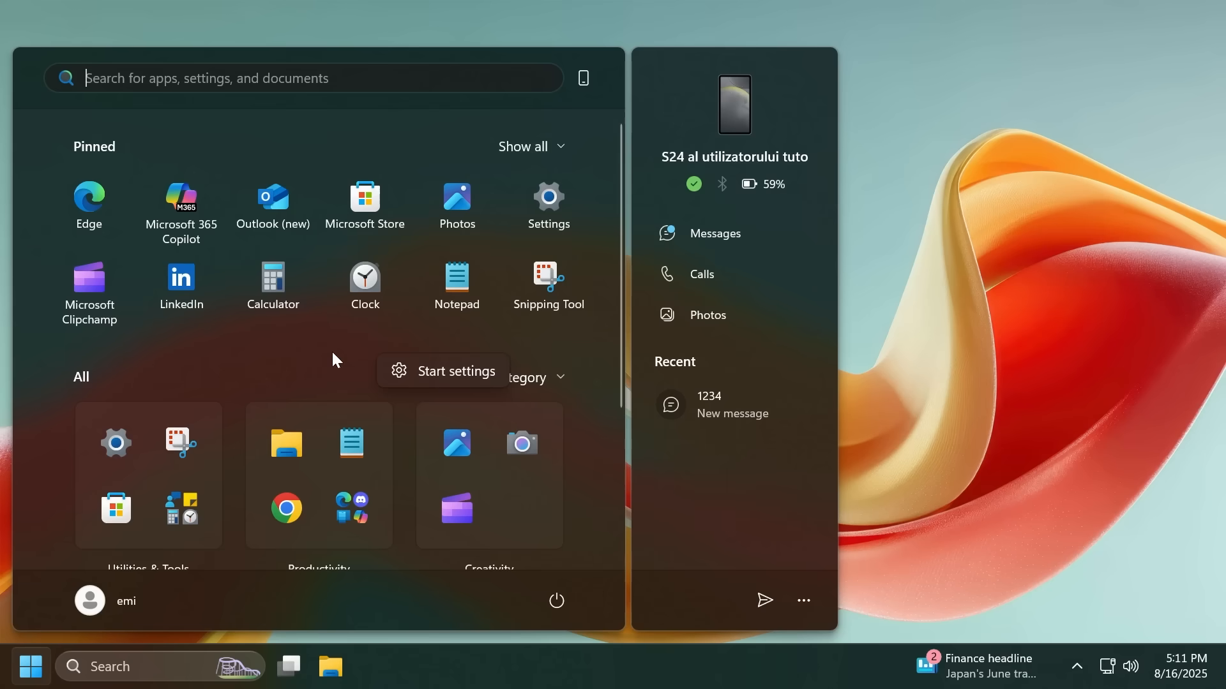
Step: Dismiss the Start settings popup without opening Start settings
{"action": "left_click", "coordinate": [582, 77]}
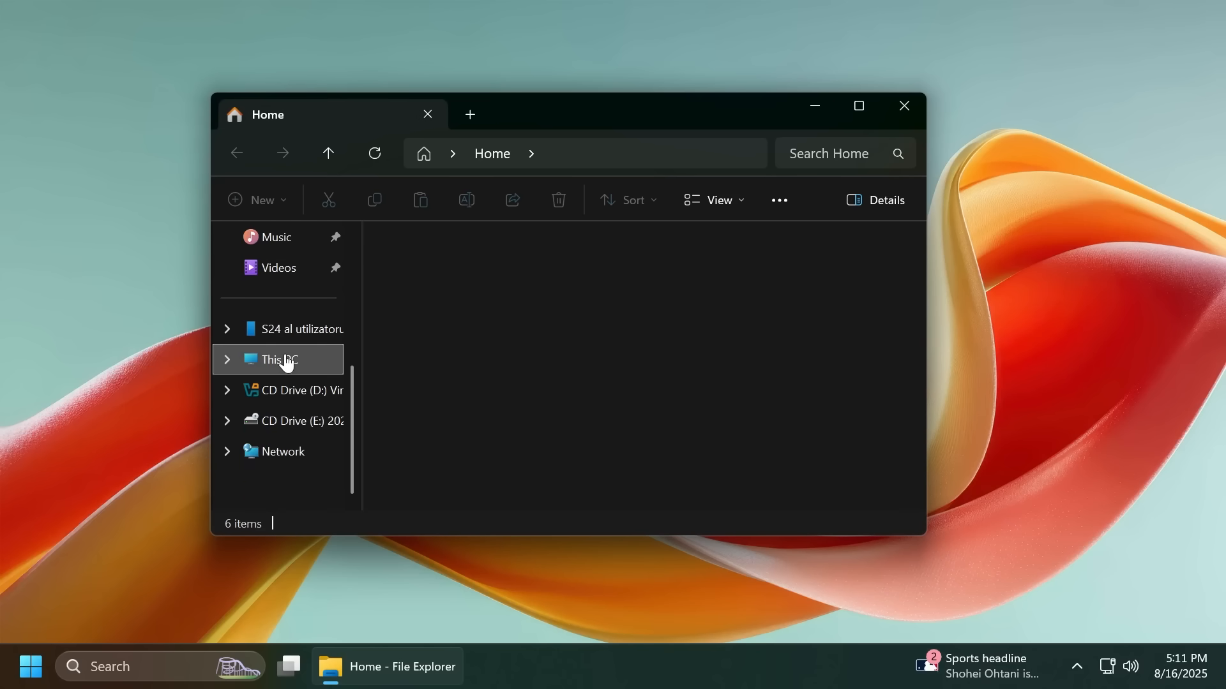
Step: Show This PC's drives in File Explorer and select Local Disk (F:)
{"action": "left_click", "coordinate": [279, 360]}
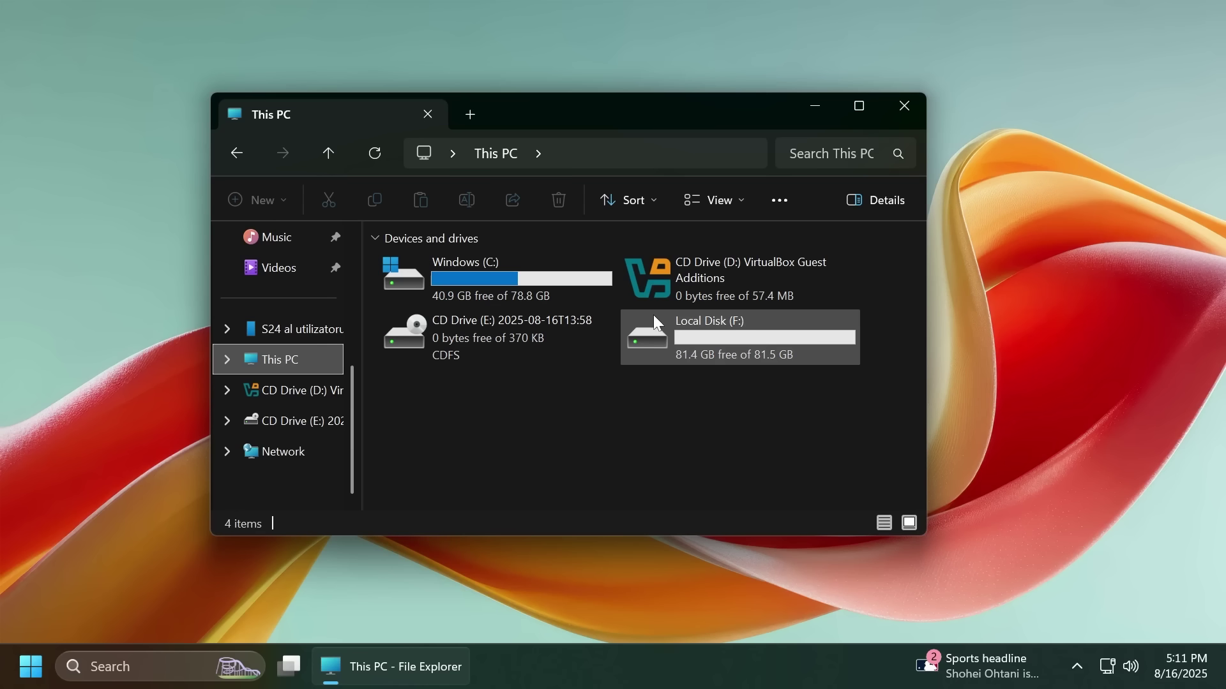
{"action": "left_click", "coordinate": [904, 106]}
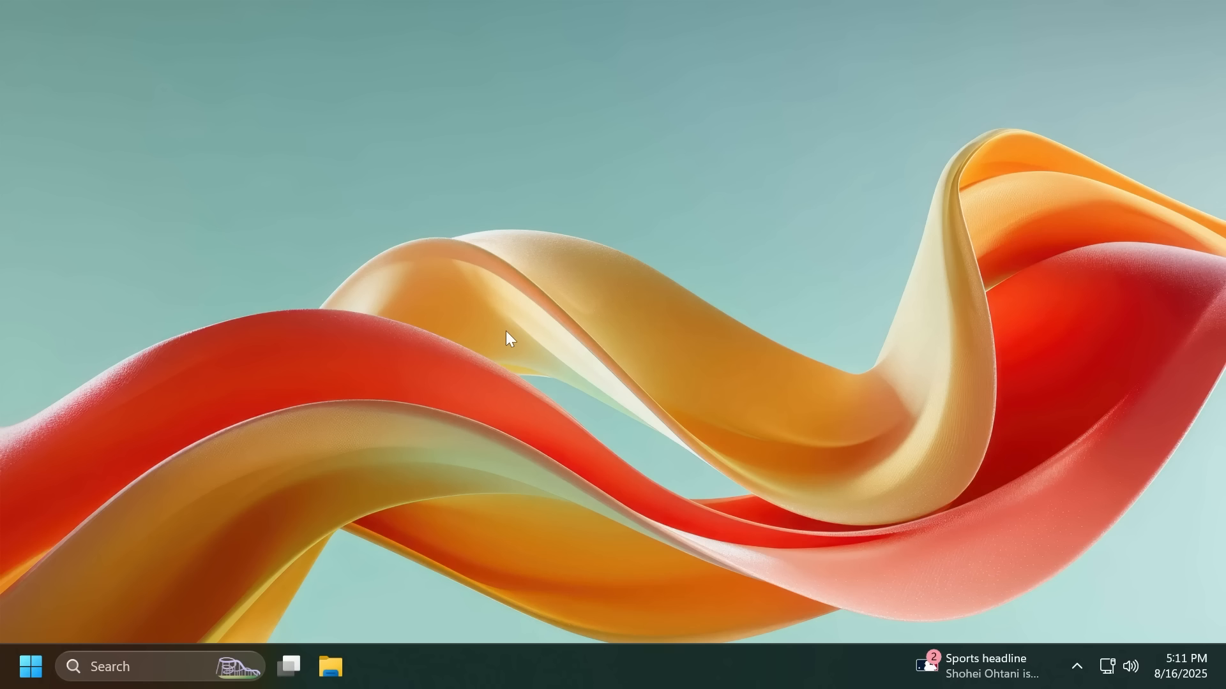
{"action": "mouse_move", "coordinate": [484, 350]}
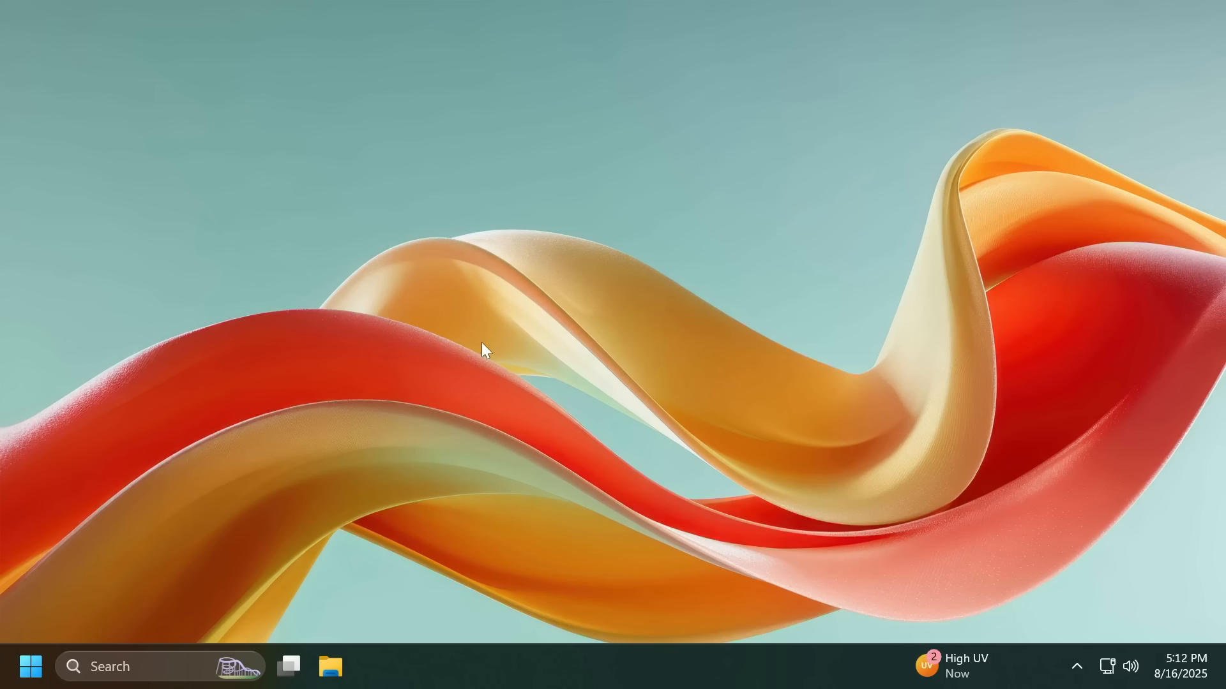
{"action": "mouse_move", "coordinate": [490, 329]}
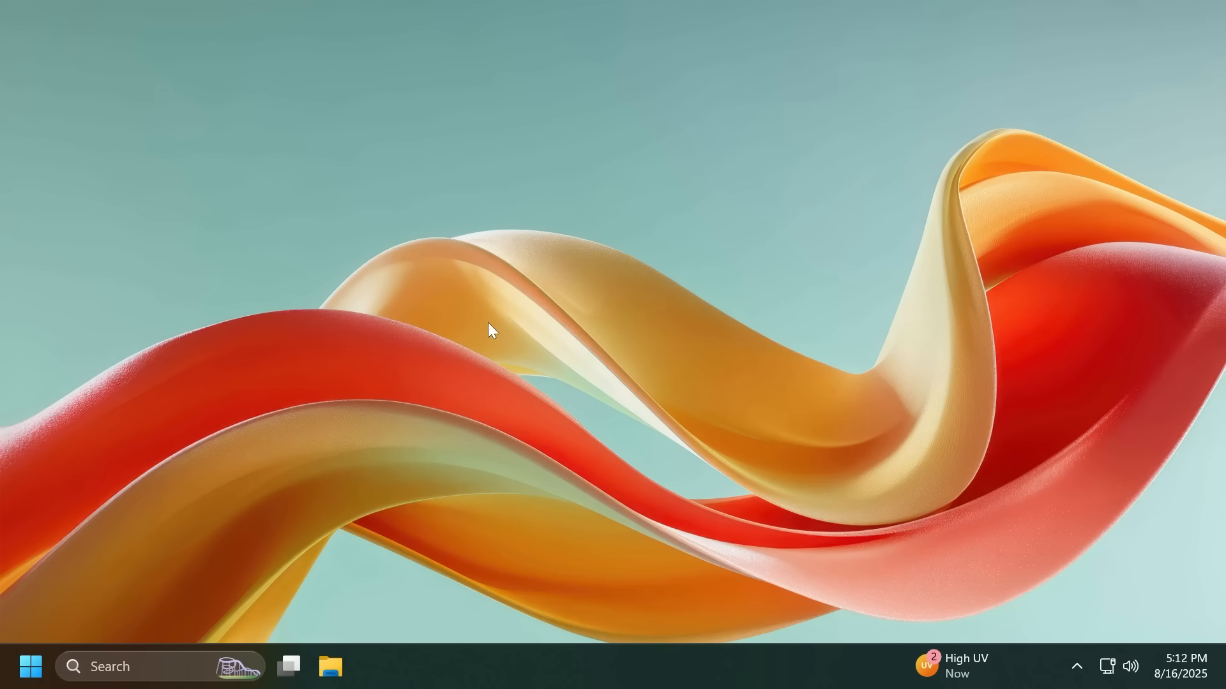
{"action": "mouse_move", "coordinate": [331, 666]}
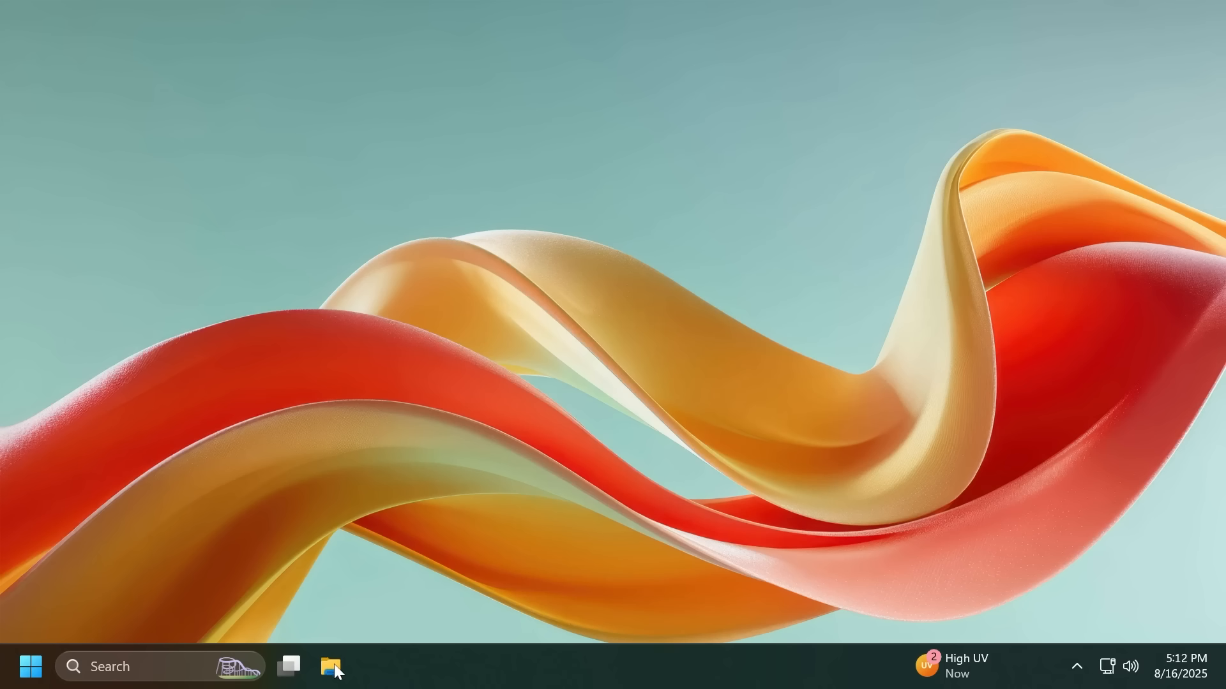
Step: Reopen File Explorer on Home and switch the list to the Shared tab, which is empty
{"action": "left_click", "coordinate": [332, 666]}
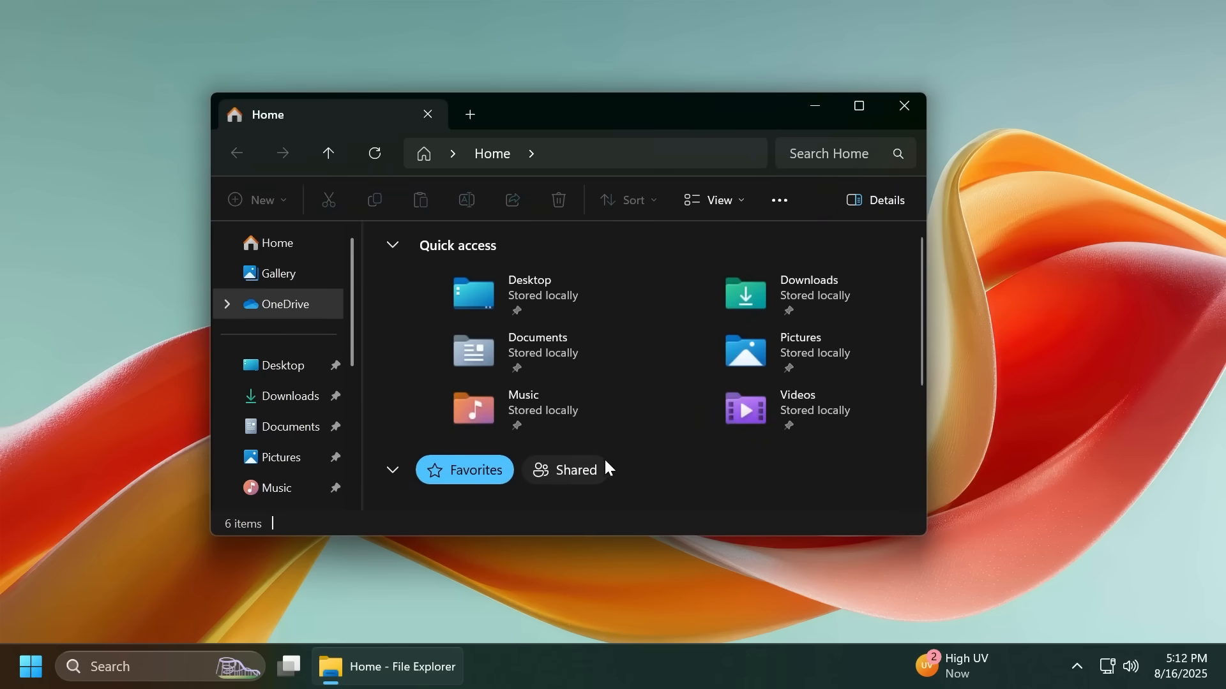
{"action": "left_click", "coordinate": [565, 470]}
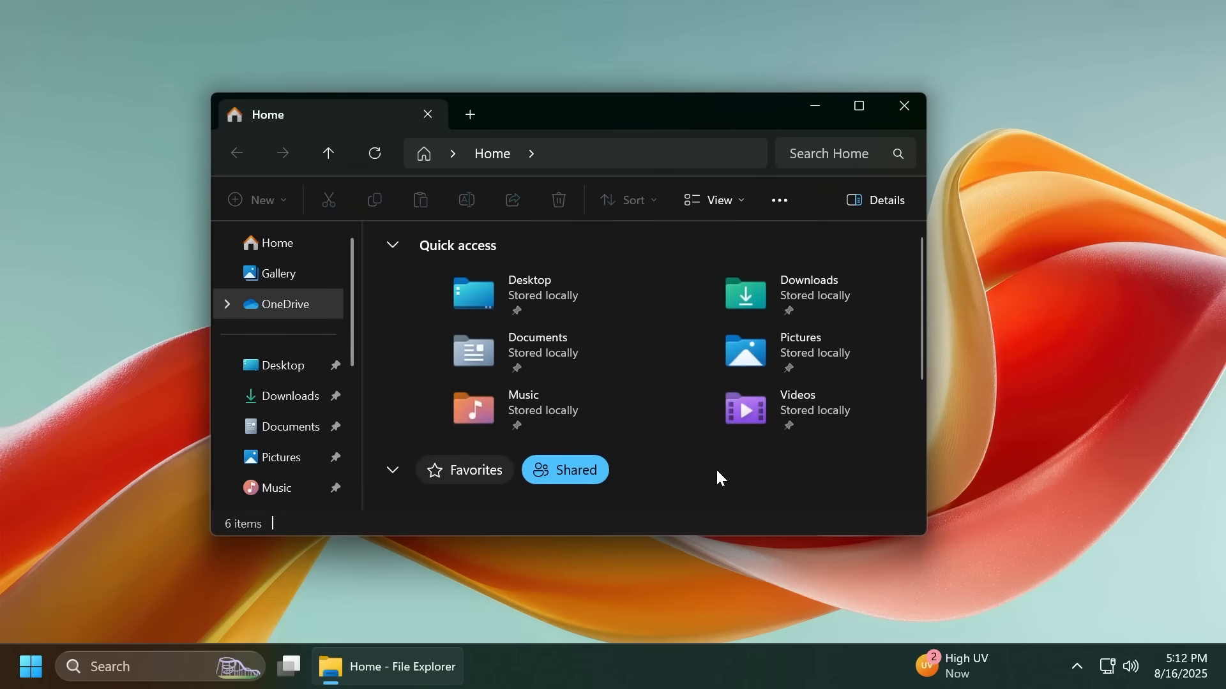
{"action": "left_click", "coordinate": [564, 470]}
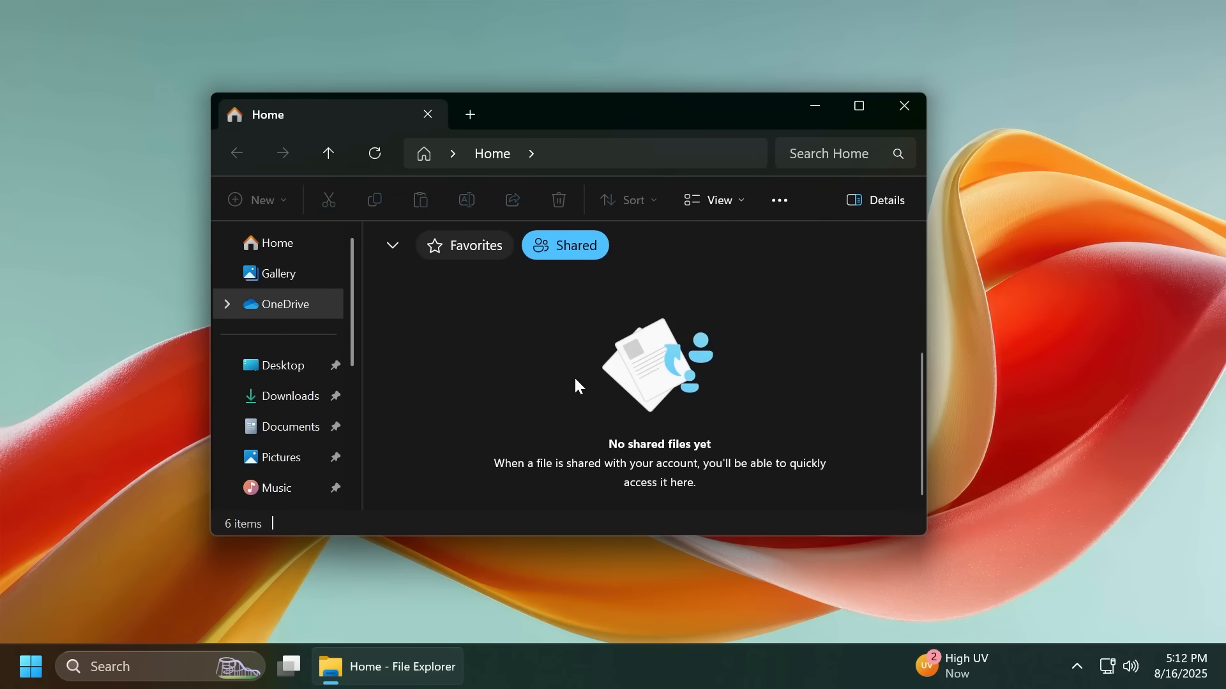
{"action": "mouse_move", "coordinate": [651, 424]}
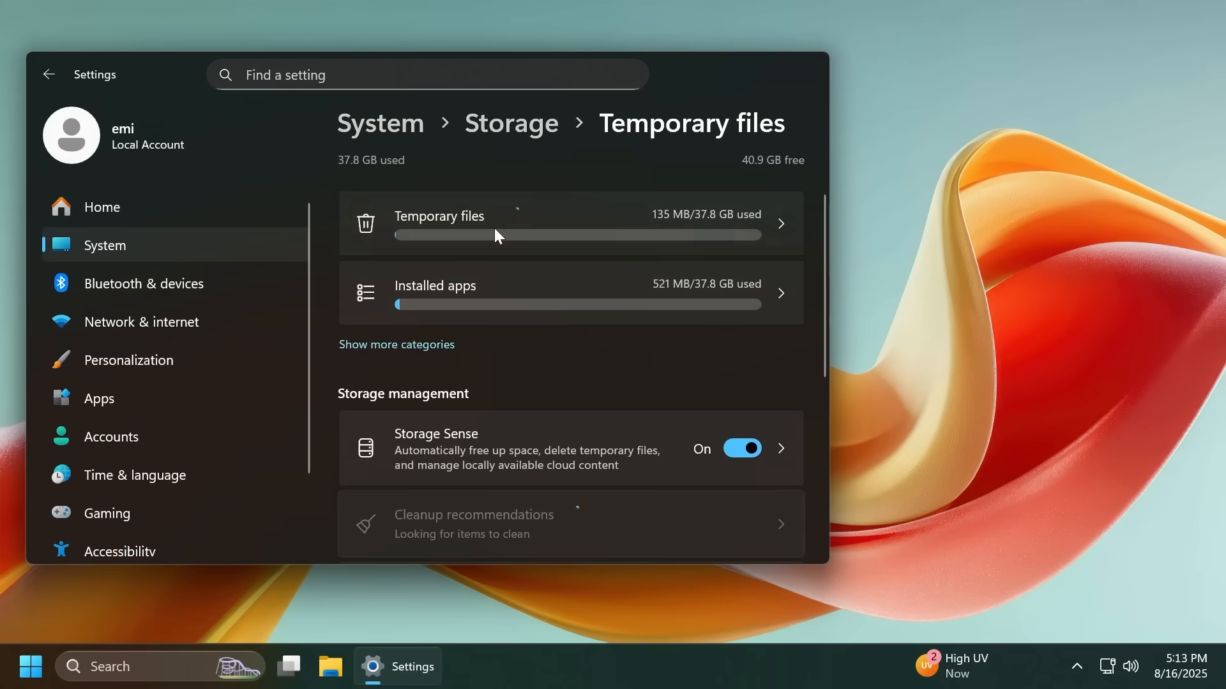
Step: Open Temporary files under Storage to scan for removable files like 740 KB of Updates
{"action": "left_click", "coordinate": [571, 223]}
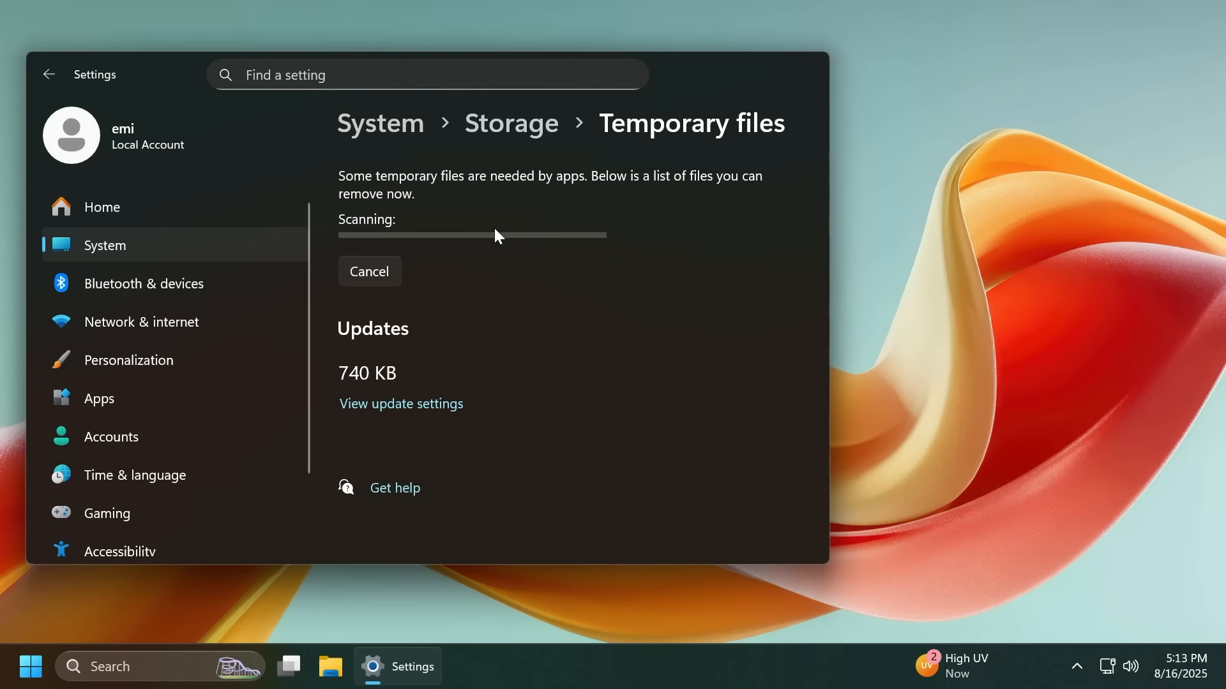
{"action": "mouse_move", "coordinate": [508, 279]}
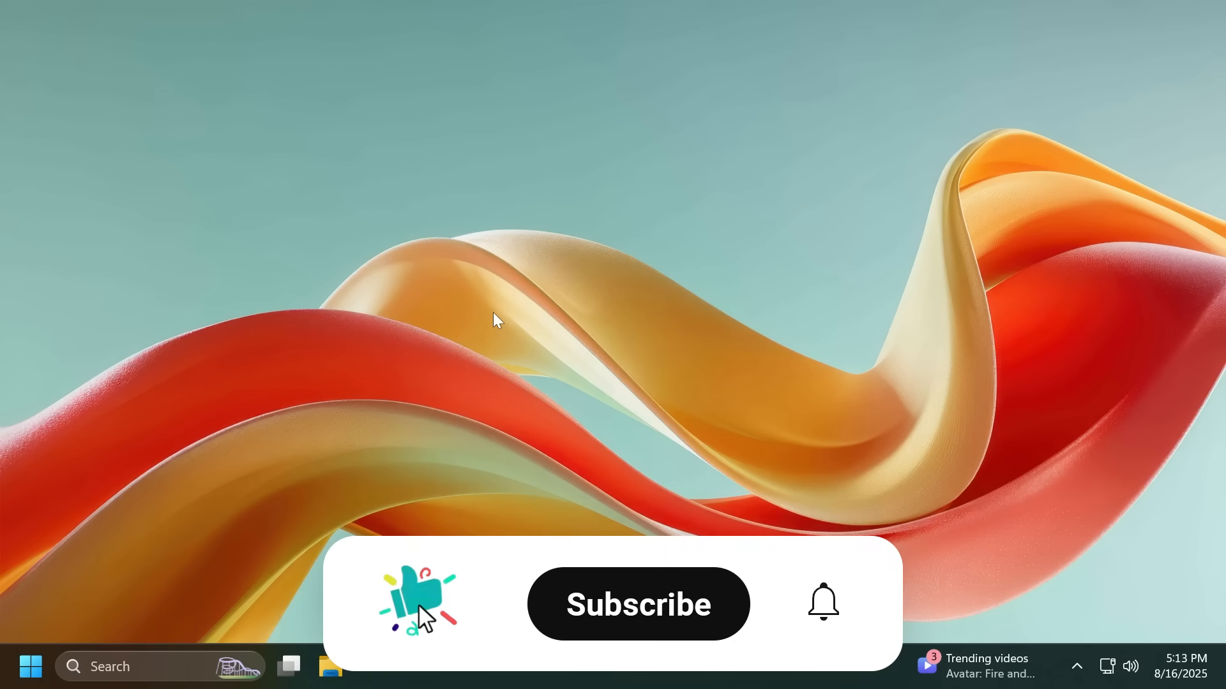
{"action": "left_click", "coordinate": [638, 604]}
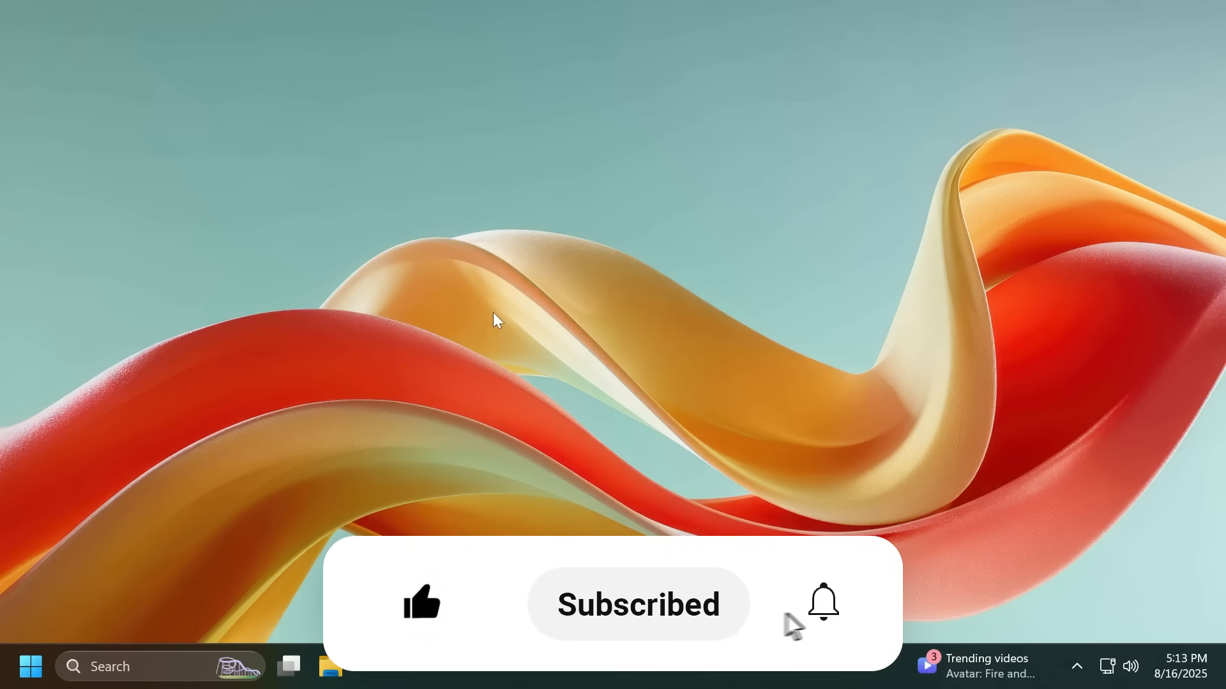
{"action": "left_click", "coordinate": [822, 604]}
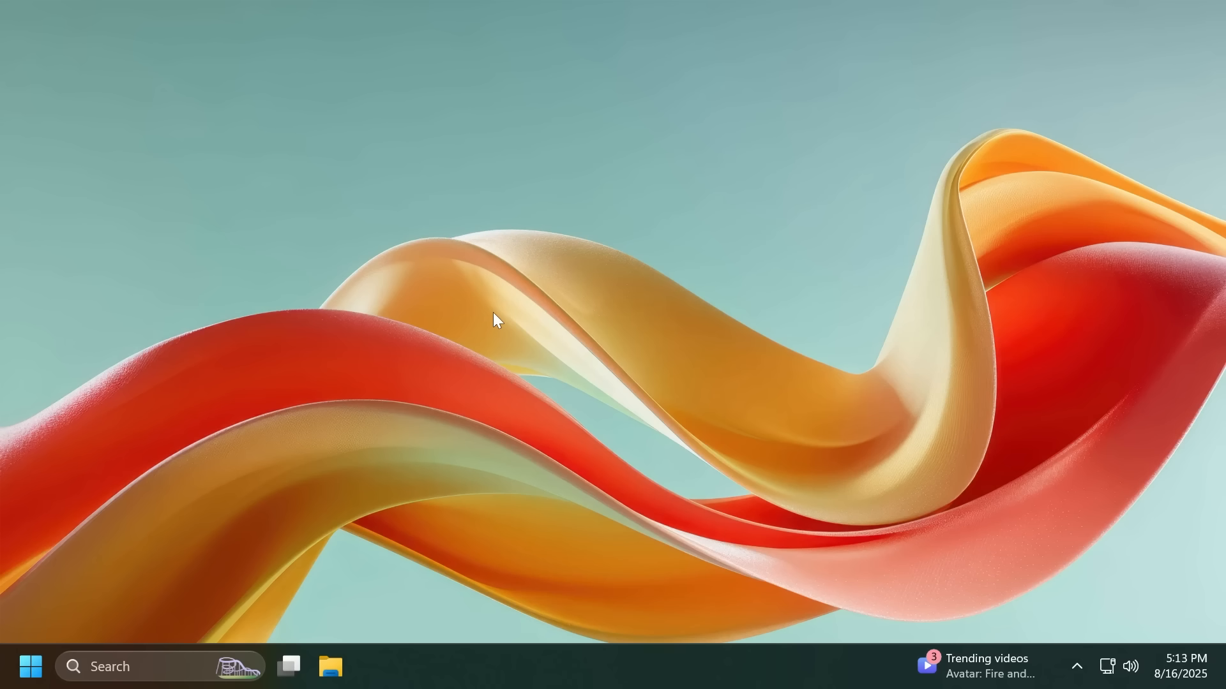
{"action": "mouse_move", "coordinate": [483, 317]}
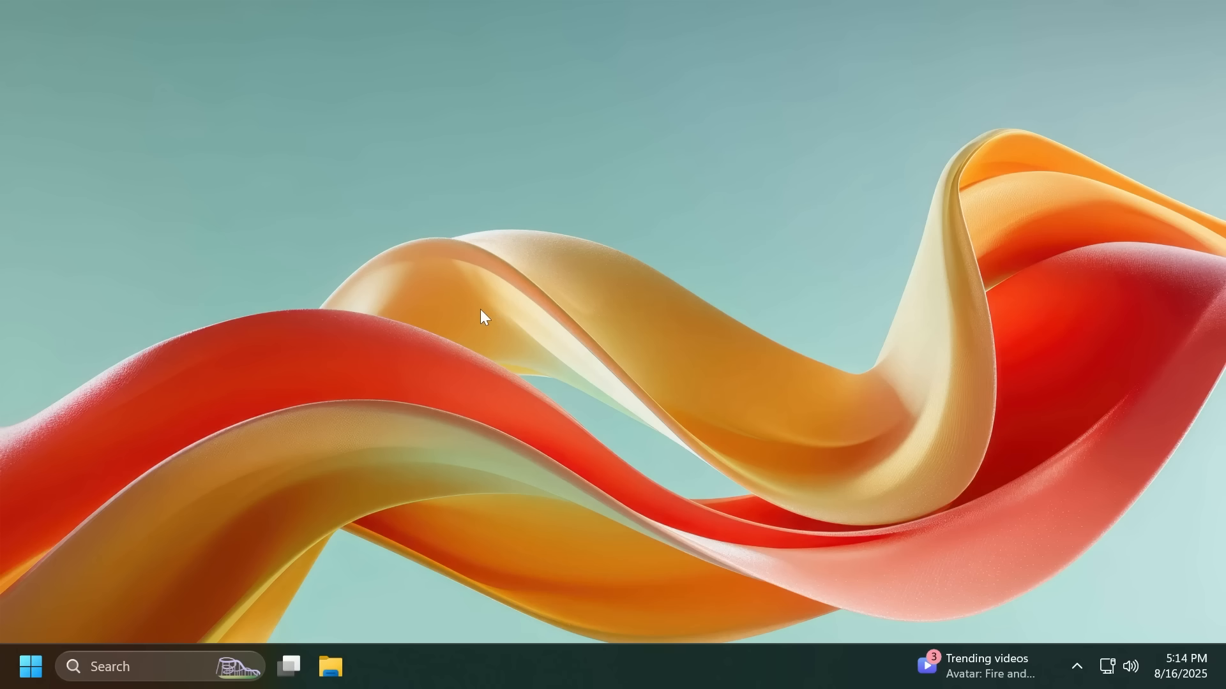